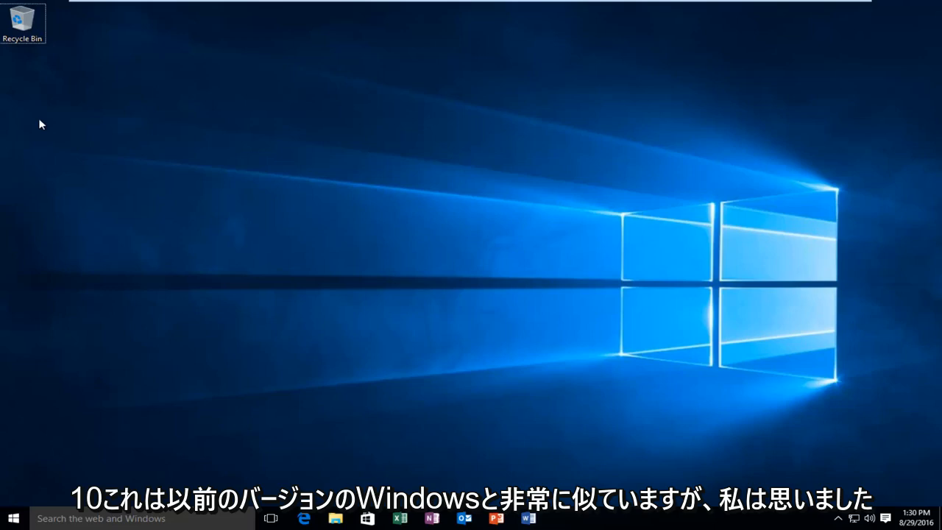
{"action": "mouse_move", "coordinate": [18, 113]}
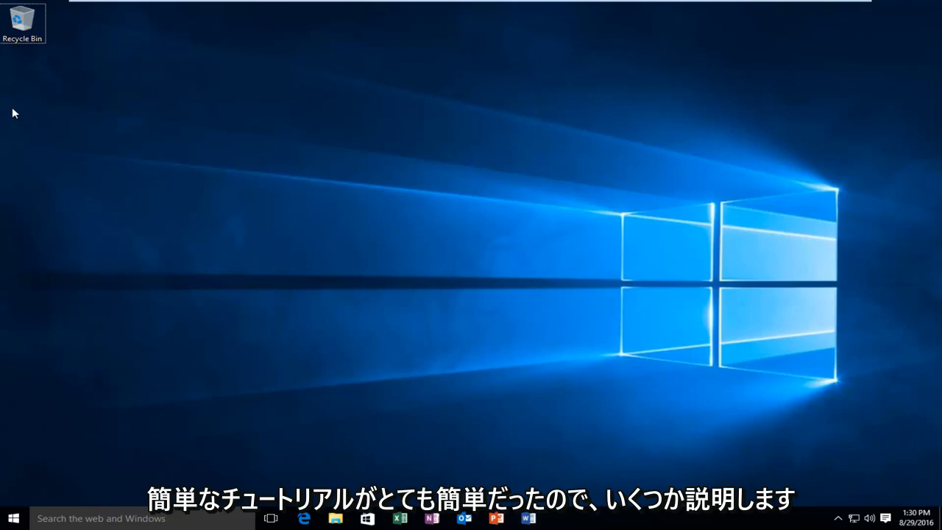
{"action": "mouse_move", "coordinate": [29, 137]}
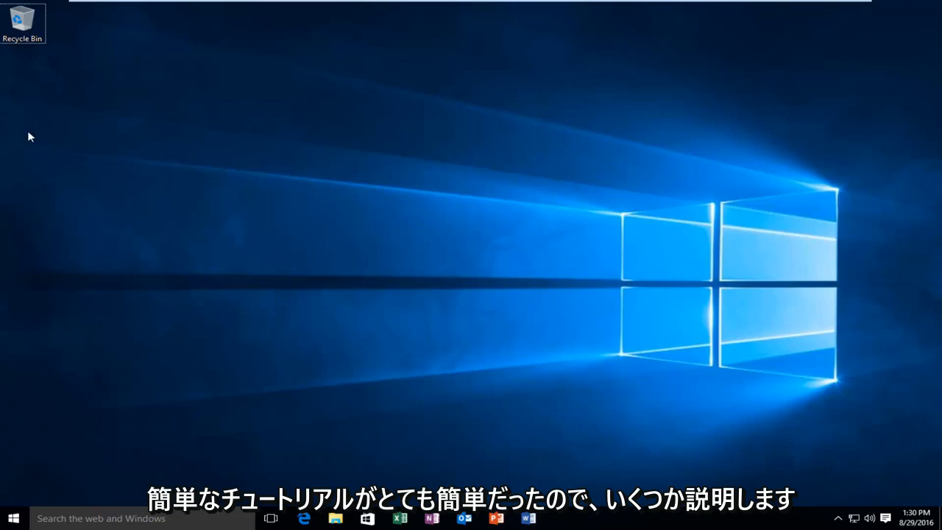
{"action": "mouse_move", "coordinate": [31, 160]}
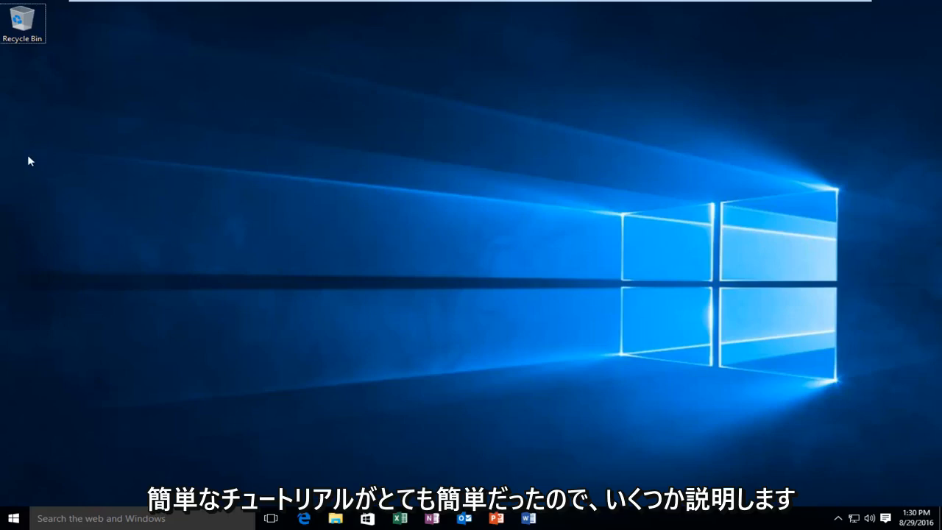
{"action": "mouse_move", "coordinate": [539, 166]}
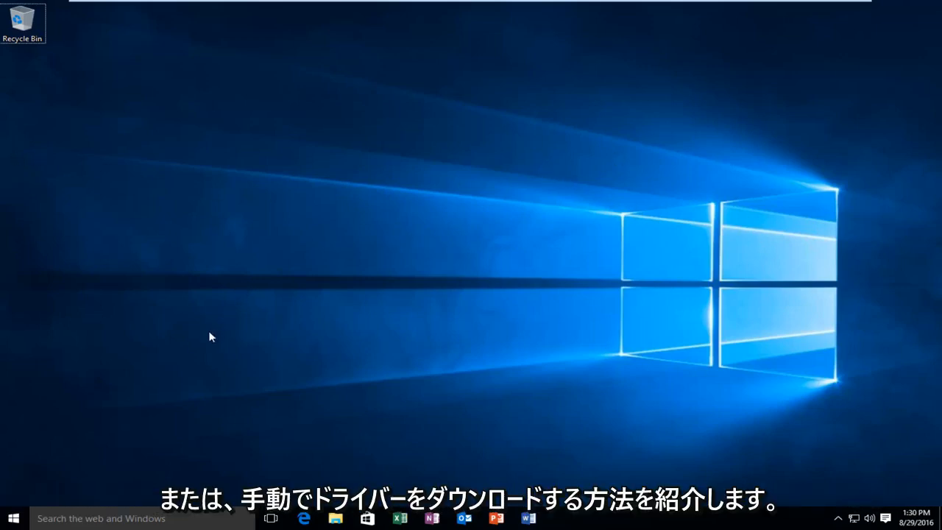
{"action": "mouse_move", "coordinate": [417, 341]}
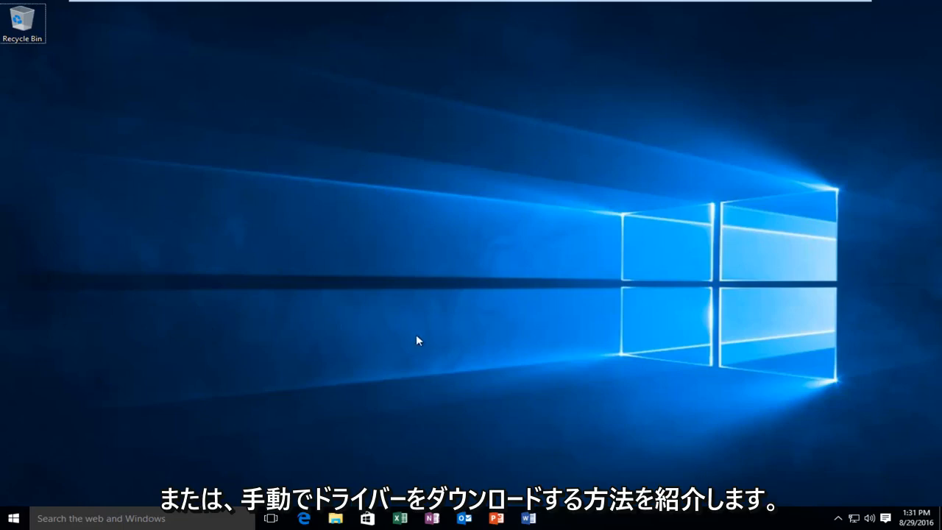
{"action": "mouse_move", "coordinate": [27, 513]}
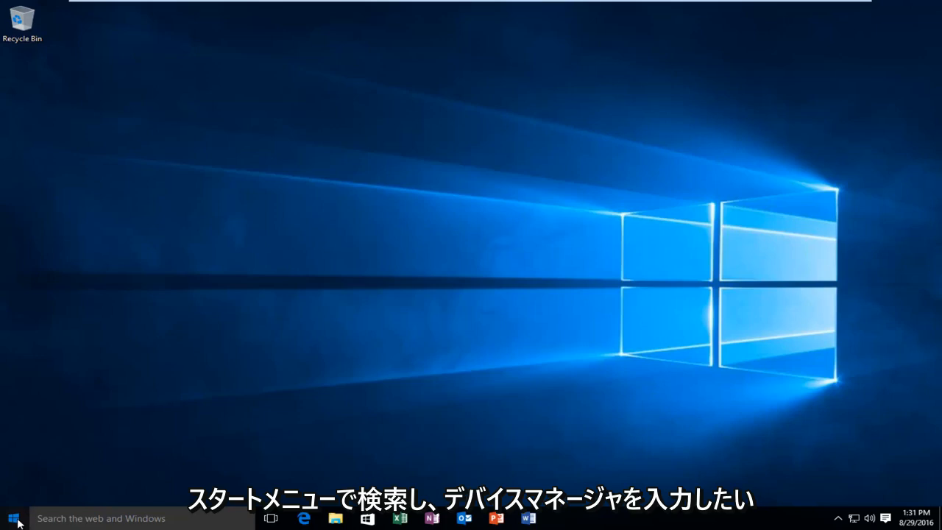
Search the Start menu for 'device manager' and open the Device Manager result
{"action": "left_click", "coordinate": [9, 514]}
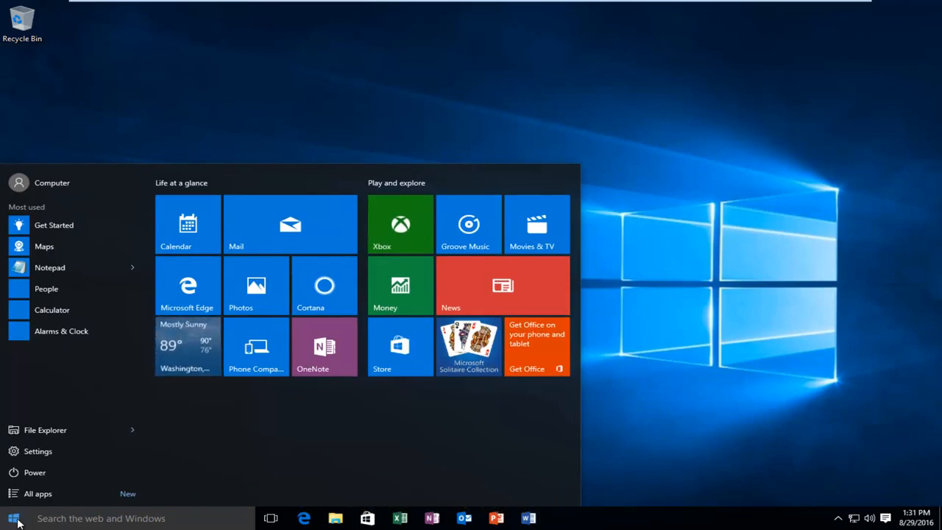
{"action": "left_click", "coordinate": [10, 517]}
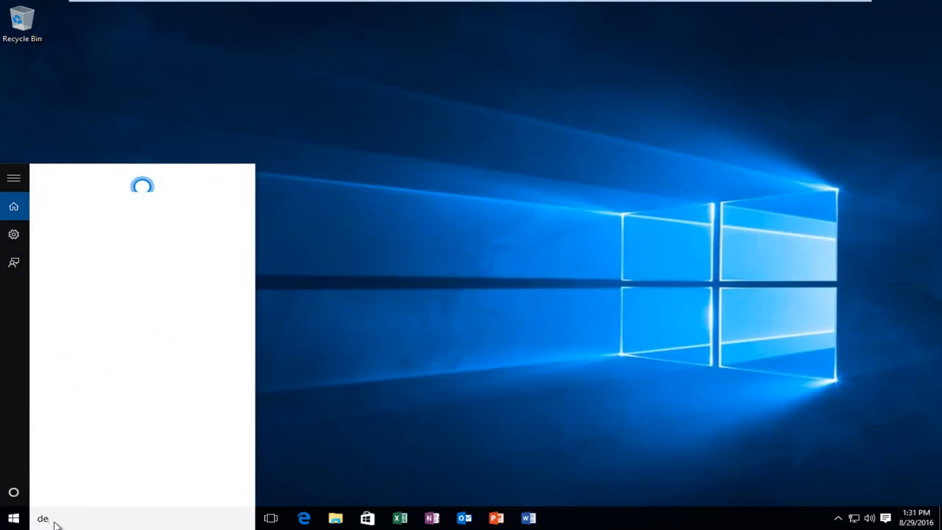
{"action": "type", "text": "device manager"}
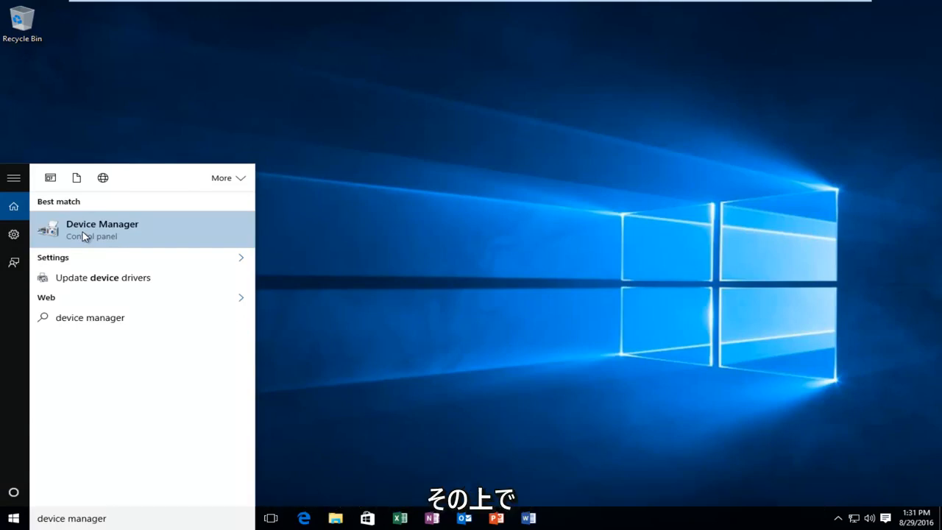
{"action": "left_click", "coordinate": [101, 229]}
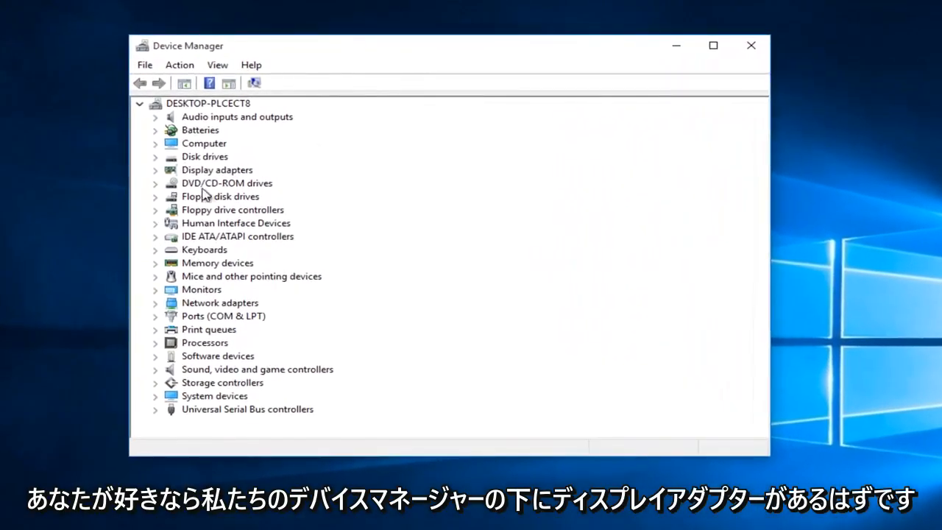
{"action": "mouse_move", "coordinate": [163, 176]}
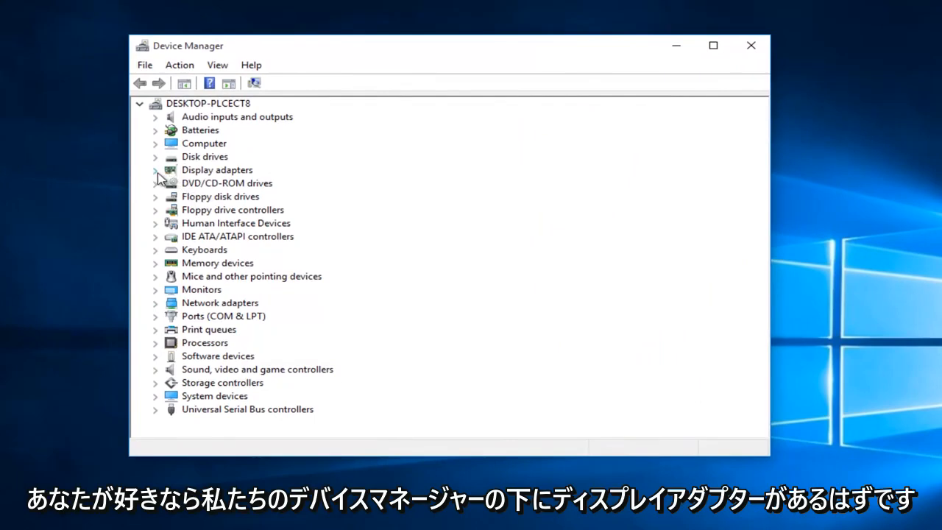
Expand Display adapters, select VMware SVGA 3D, and open its right-click menu
{"action": "left_click", "coordinate": [155, 169]}
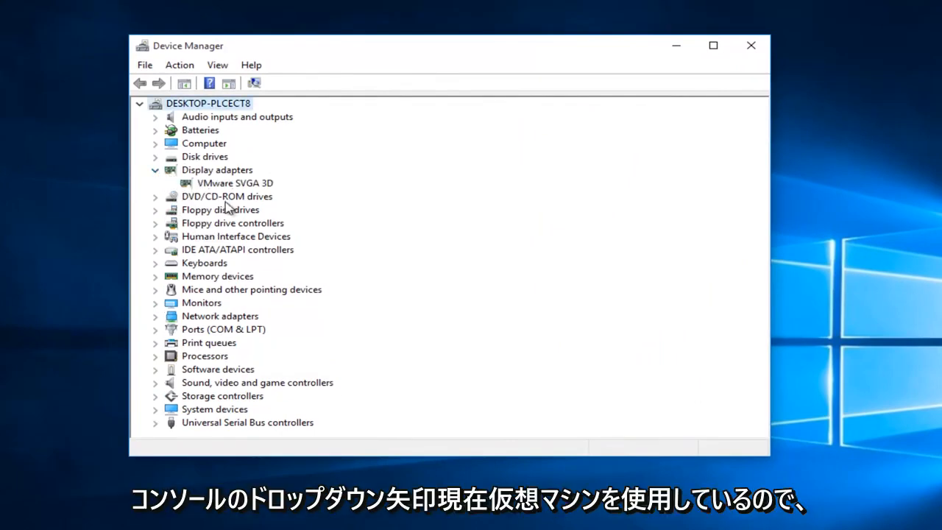
{"action": "left_click", "coordinate": [236, 182]}
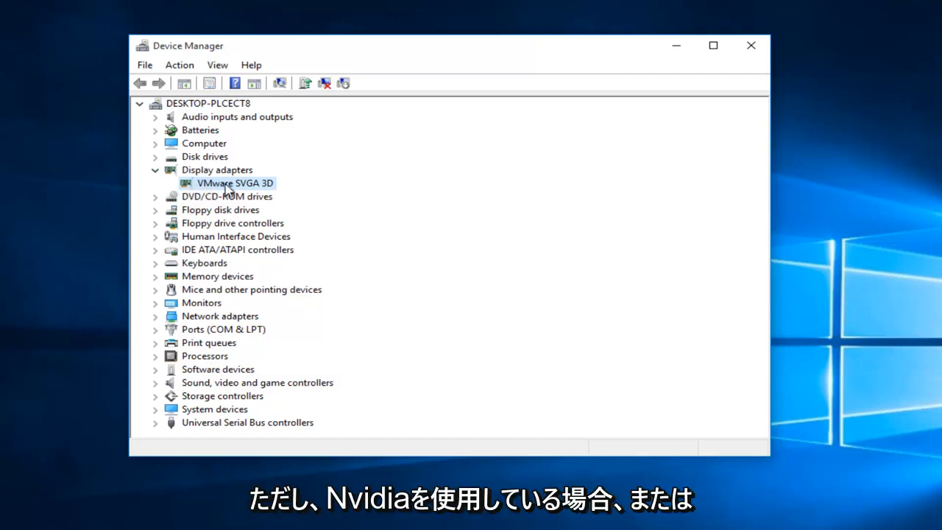
{"action": "mouse_move", "coordinate": [239, 188]}
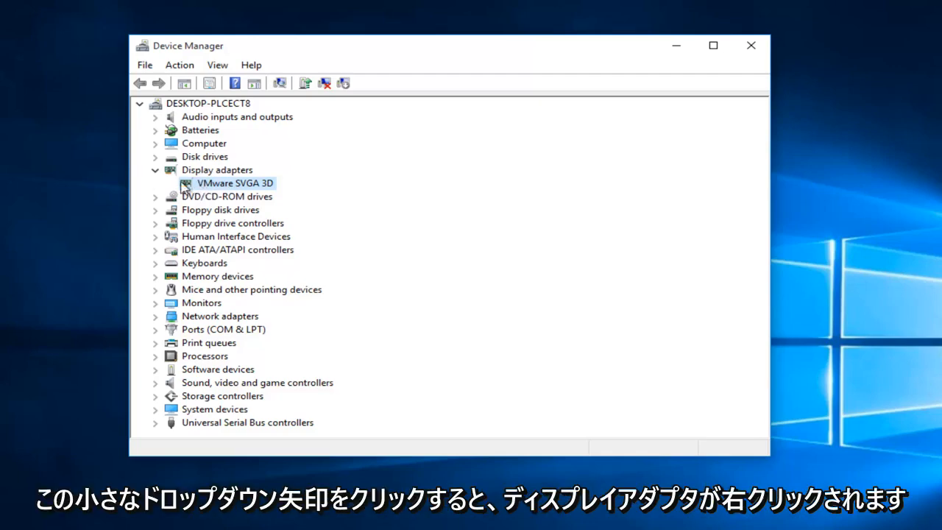
{"action": "mouse_move", "coordinate": [190, 187]}
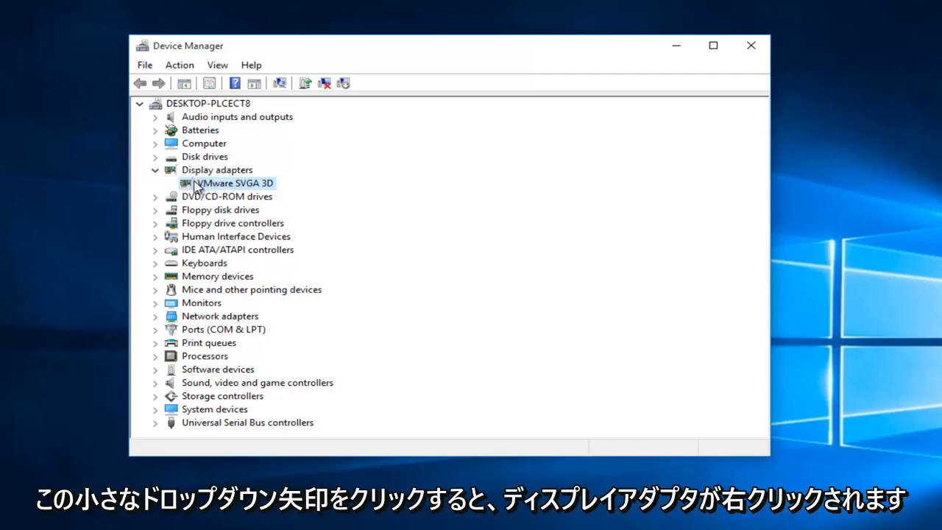
{"action": "right_click", "coordinate": [233, 182]}
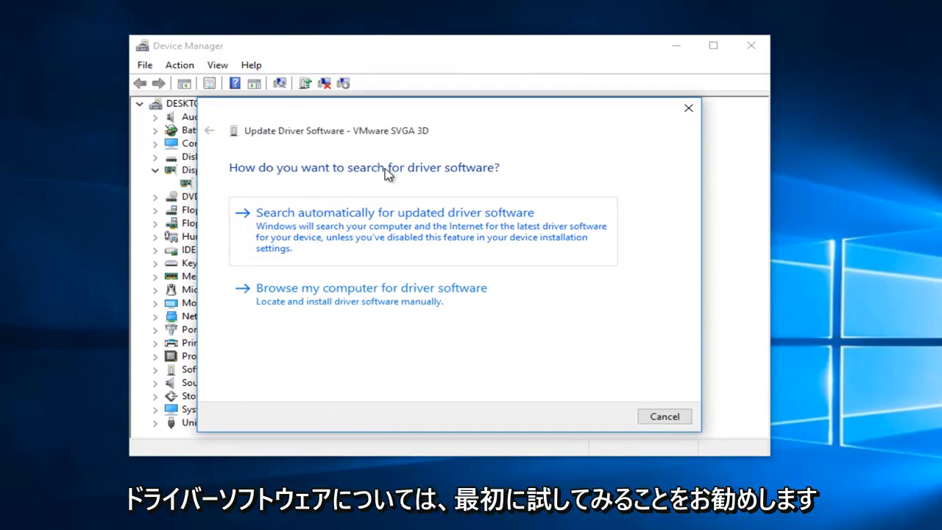
{"action": "mouse_move", "coordinate": [331, 216]}
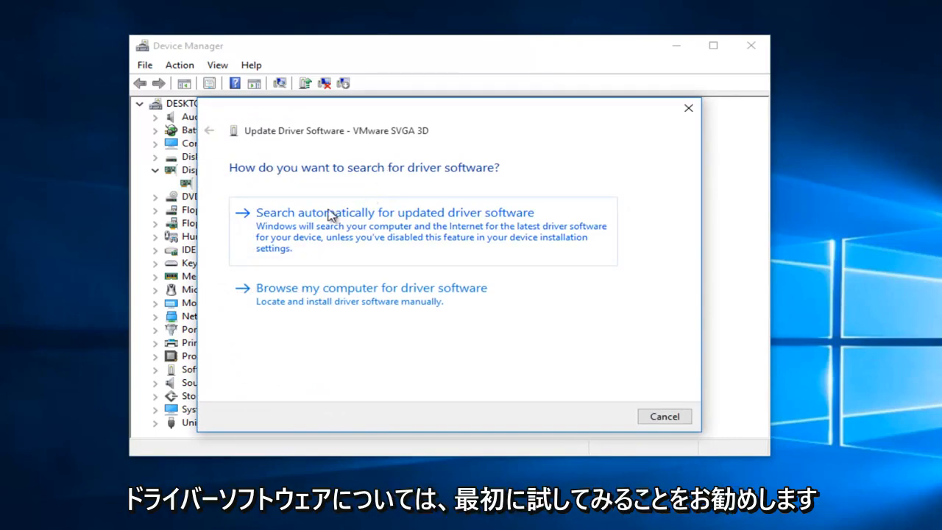
{"action": "mouse_move", "coordinate": [358, 230]}
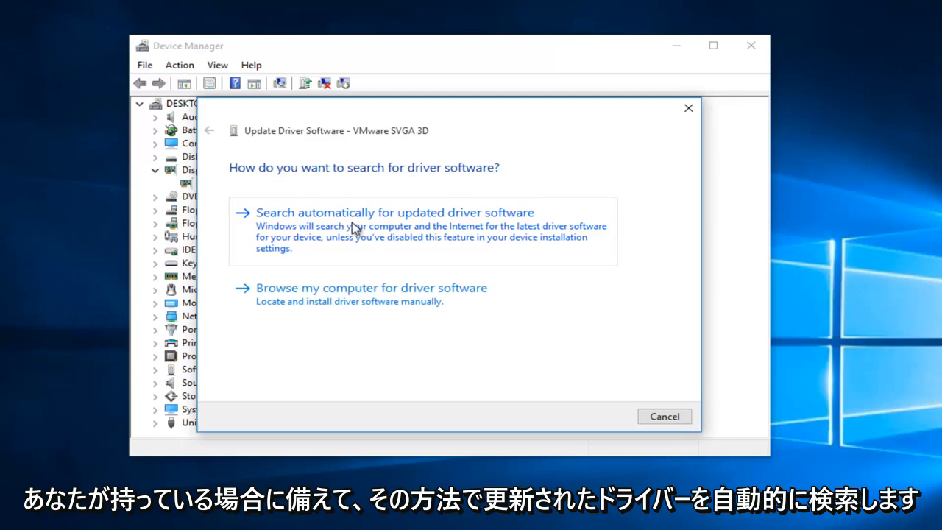
{"action": "mouse_move", "coordinate": [470, 230]}
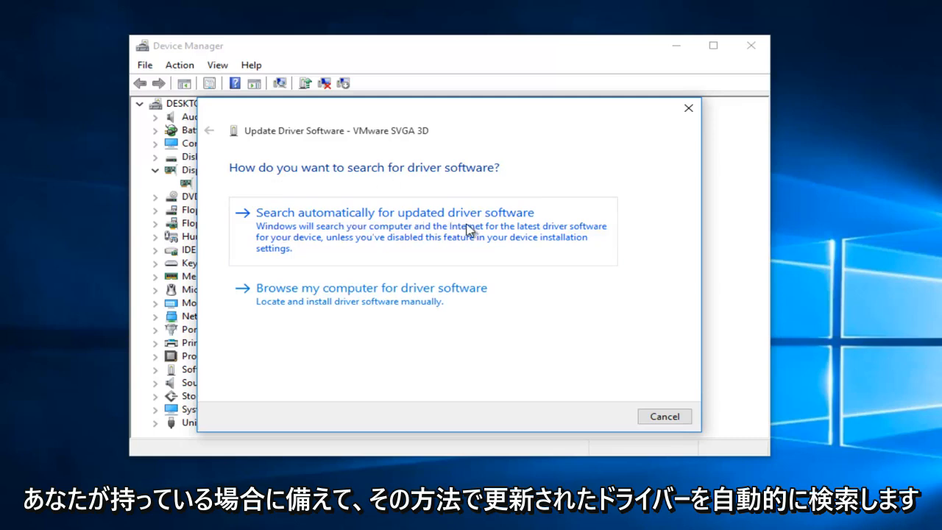
Run the automatic updated-driver search for the VMware SVGA 3D adapter
{"action": "left_click", "coordinate": [395, 213]}
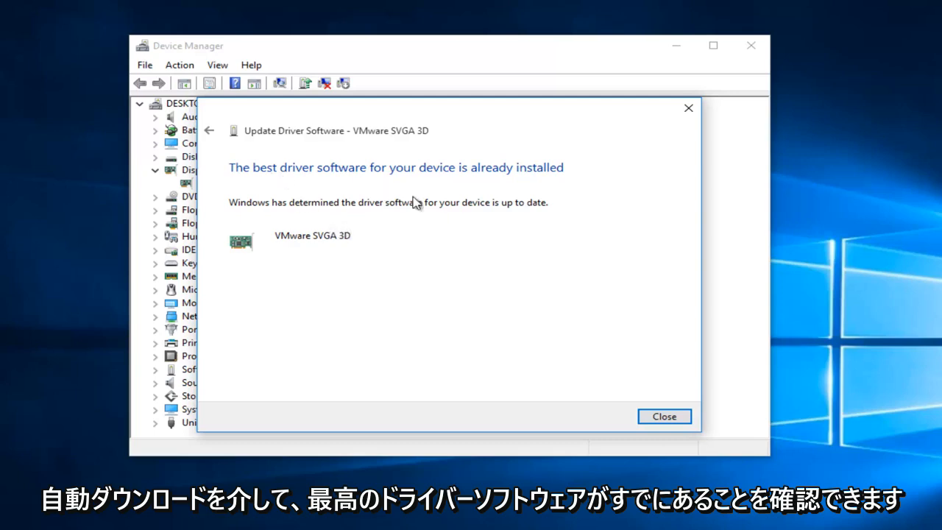
{"action": "mouse_move", "coordinate": [743, 136]}
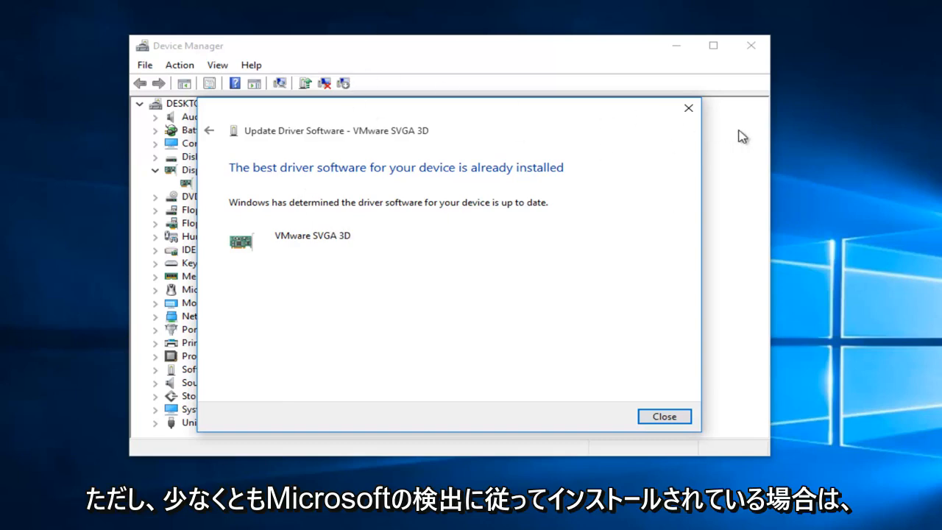
Close the driver update result window and then close Device Manager
{"action": "left_click", "coordinate": [663, 416]}
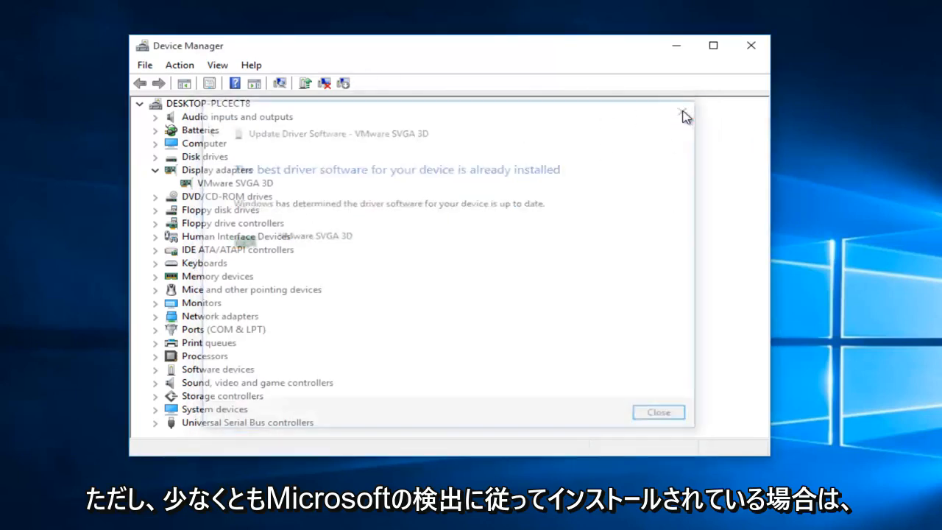
{"action": "left_click", "coordinate": [658, 412]}
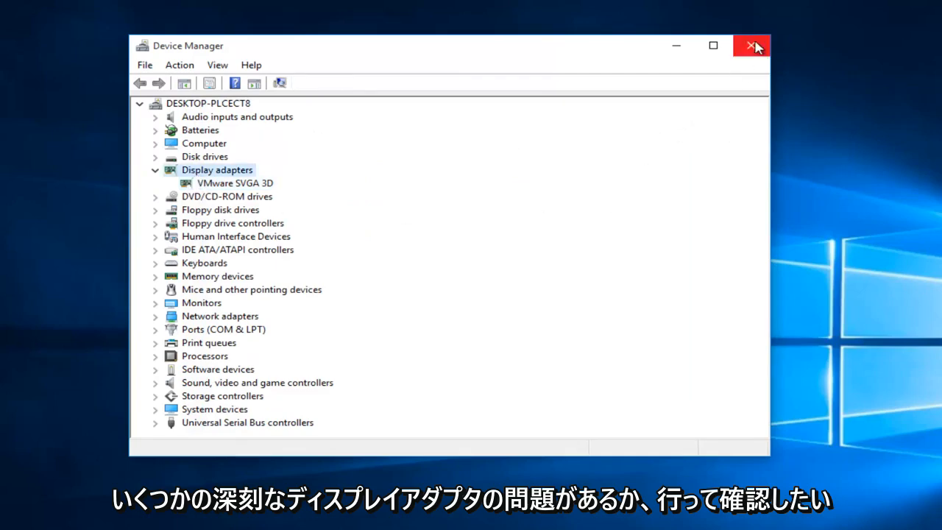
{"action": "left_click", "coordinate": [752, 45]}
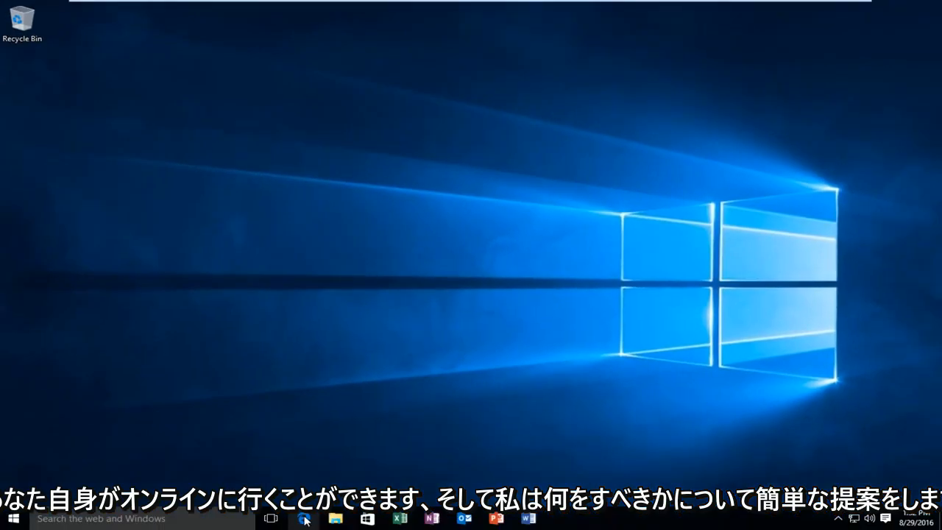
Open Edge, search Google for 'nvidia video drivers', and open the NVIDIA Download Drivers result
{"action": "left_click", "coordinate": [283, 518]}
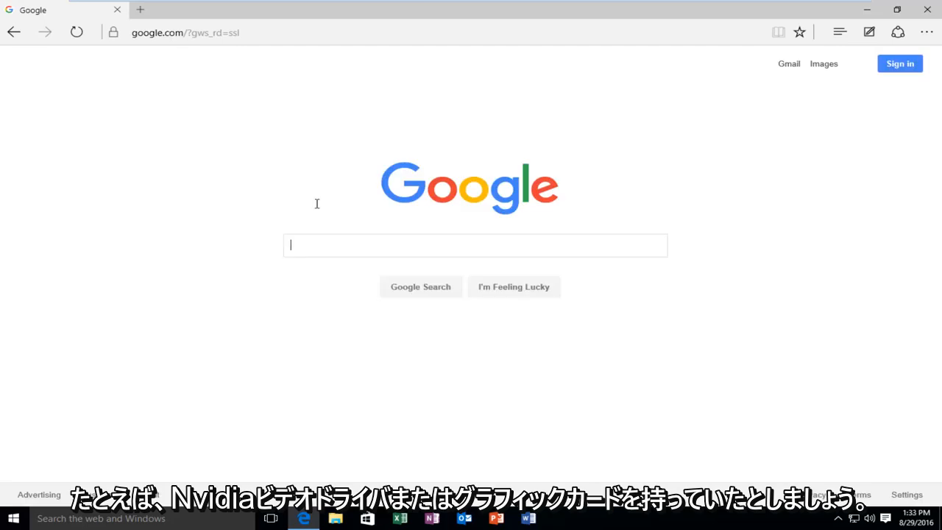
{"action": "mouse_move", "coordinate": [317, 208]}
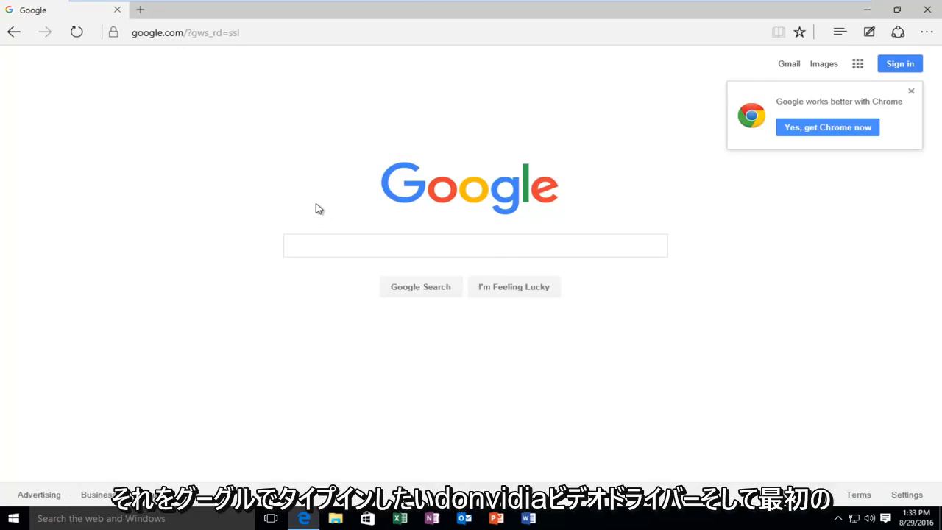
{"action": "type", "text": "nvidia video driv"}
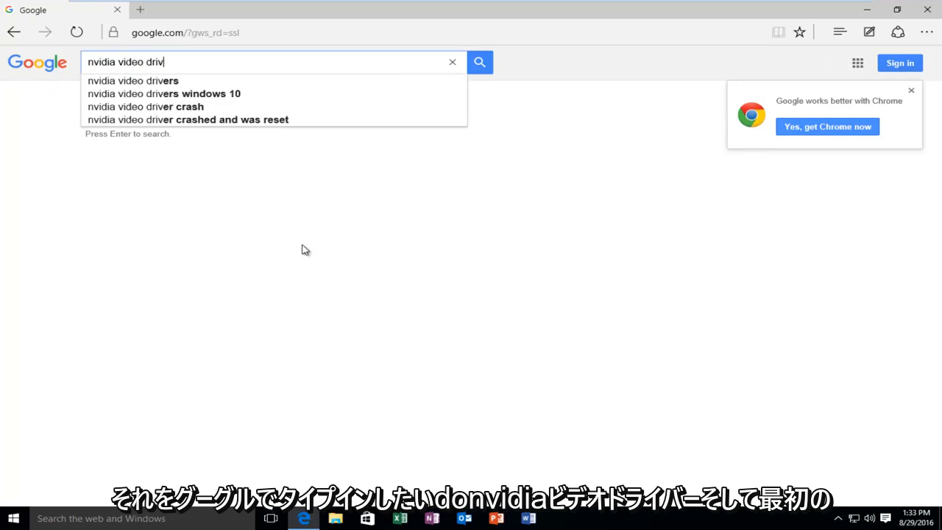
{"action": "type", "text": "ers"}
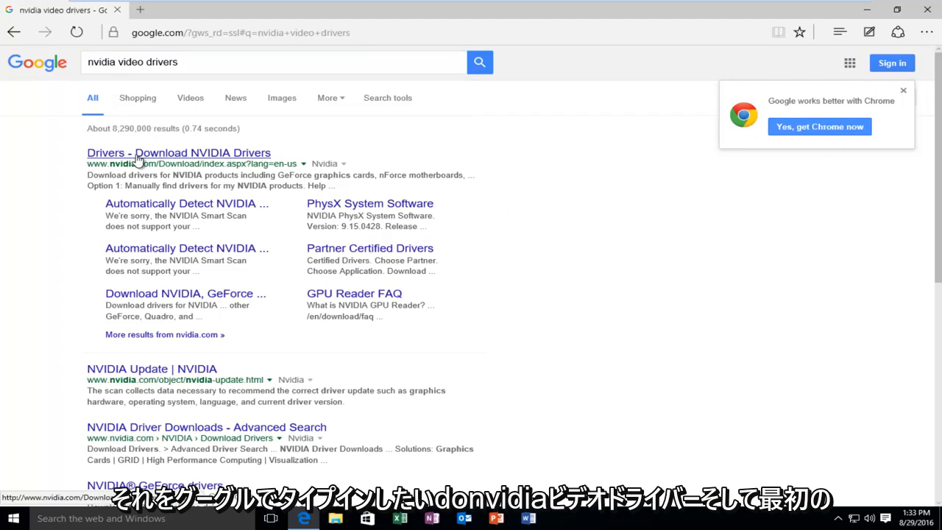
{"action": "mouse_move", "coordinate": [168, 160]}
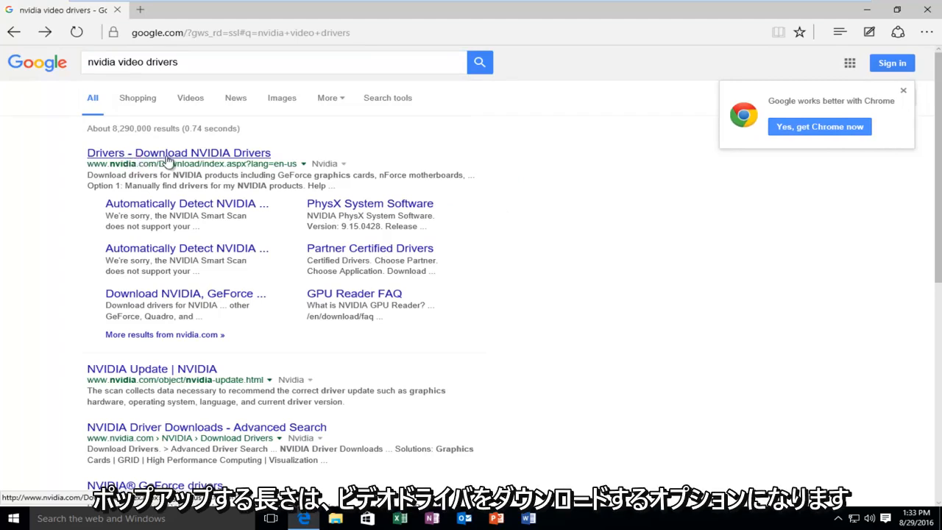
{"action": "left_click", "coordinate": [178, 152]}
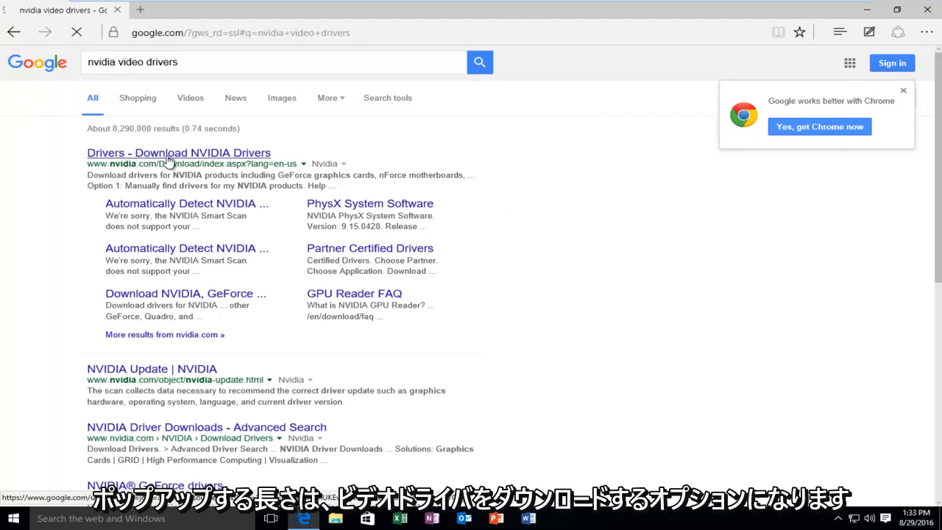
{"action": "left_click", "coordinate": [178, 152]}
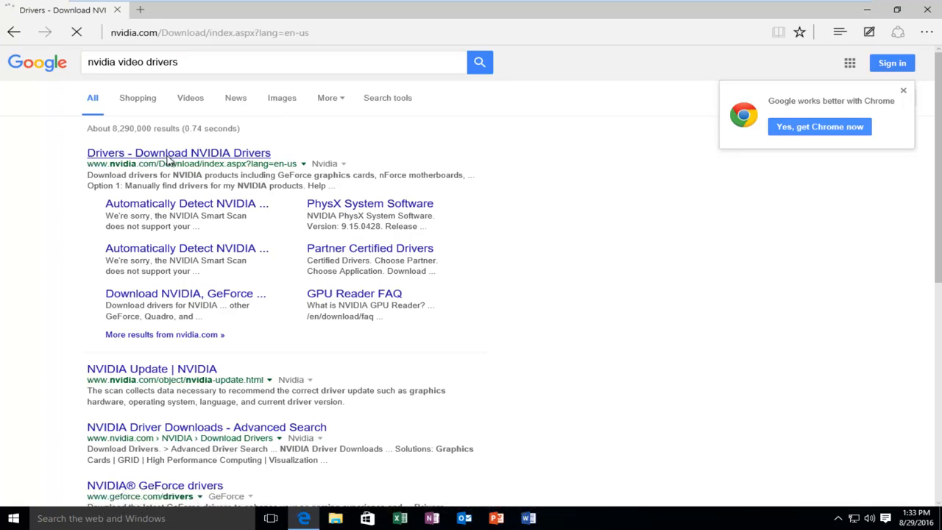
Keep GeForce as the NVIDIA product type, highlight the automatic-detection option, and scroll down
{"action": "left_click", "coordinate": [178, 152]}
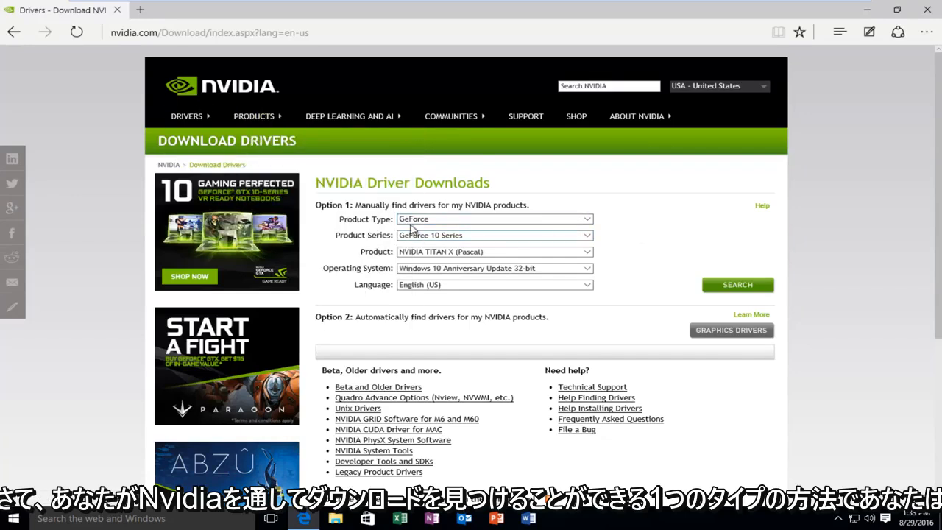
{"action": "left_click", "coordinate": [493, 218]}
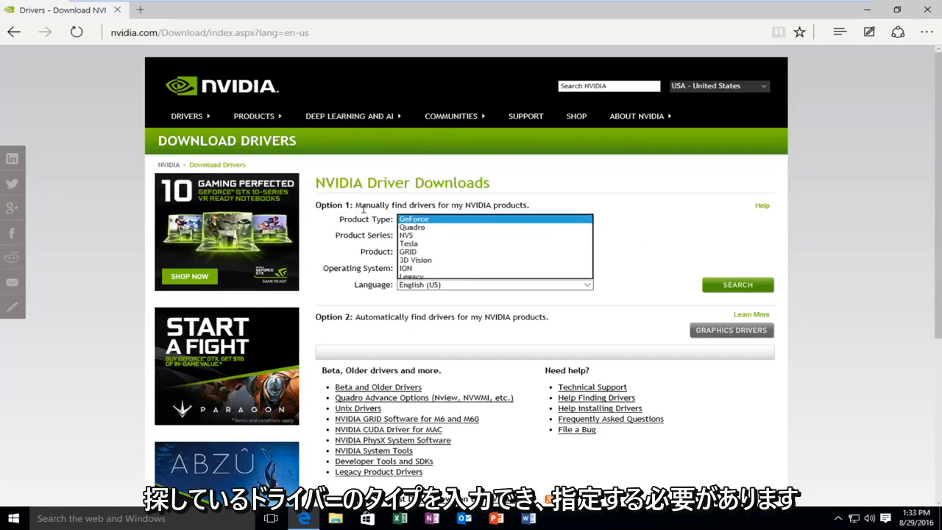
{"action": "left_click", "coordinate": [415, 218]}
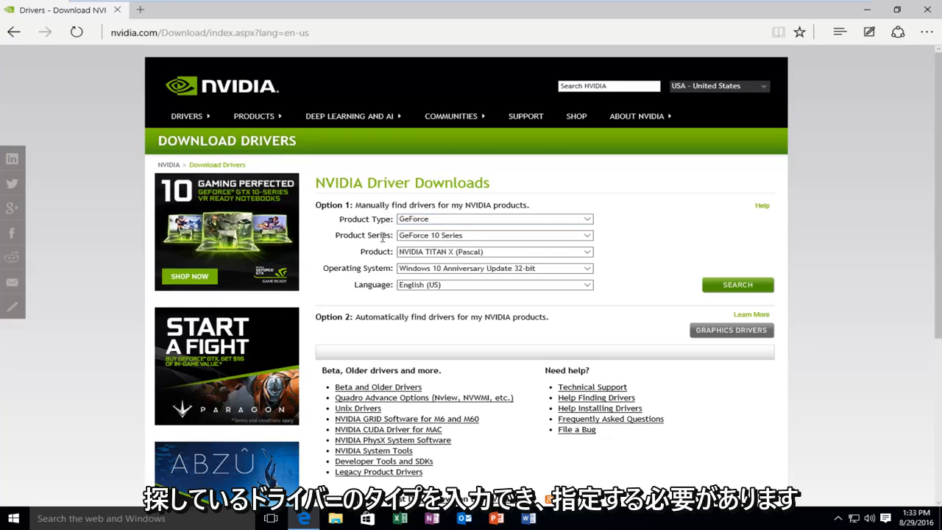
{"action": "mouse_move", "coordinate": [401, 365]}
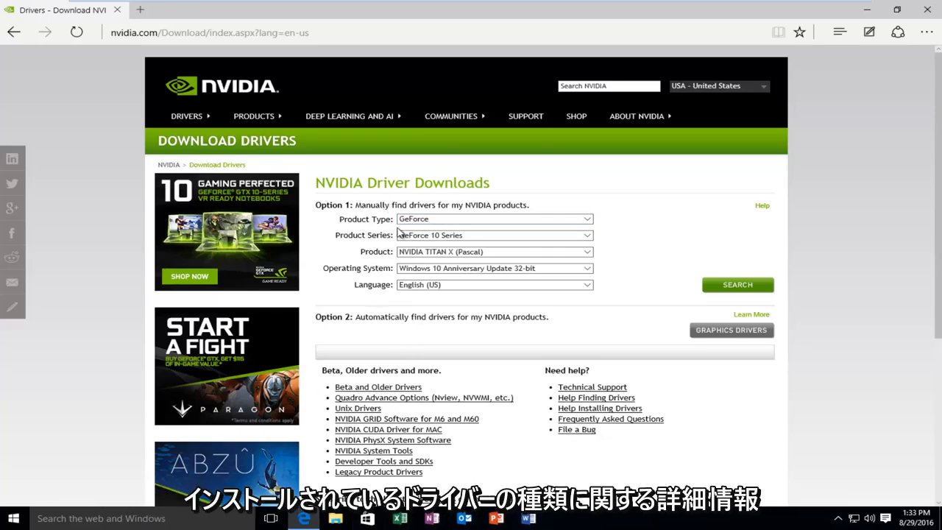
{"action": "mouse_move", "coordinate": [421, 279]}
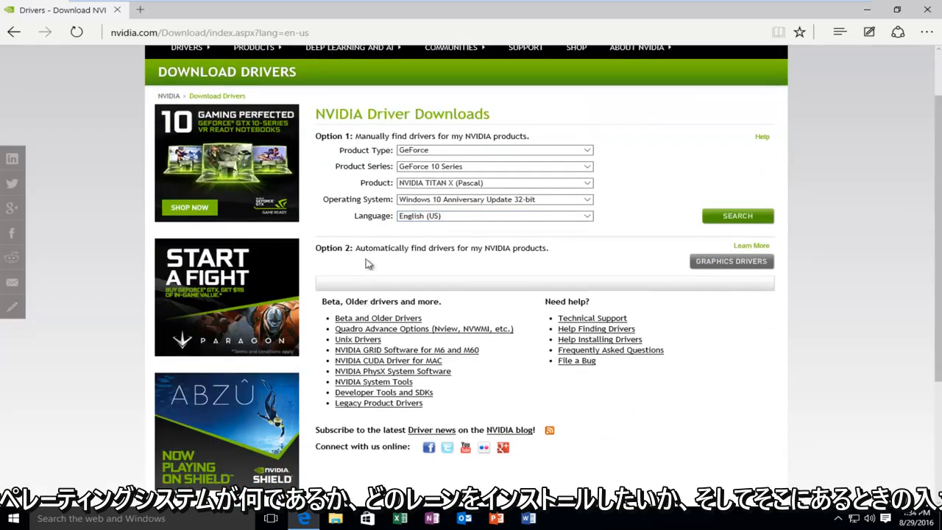
{"action": "double_click", "coordinate": [412, 248]}
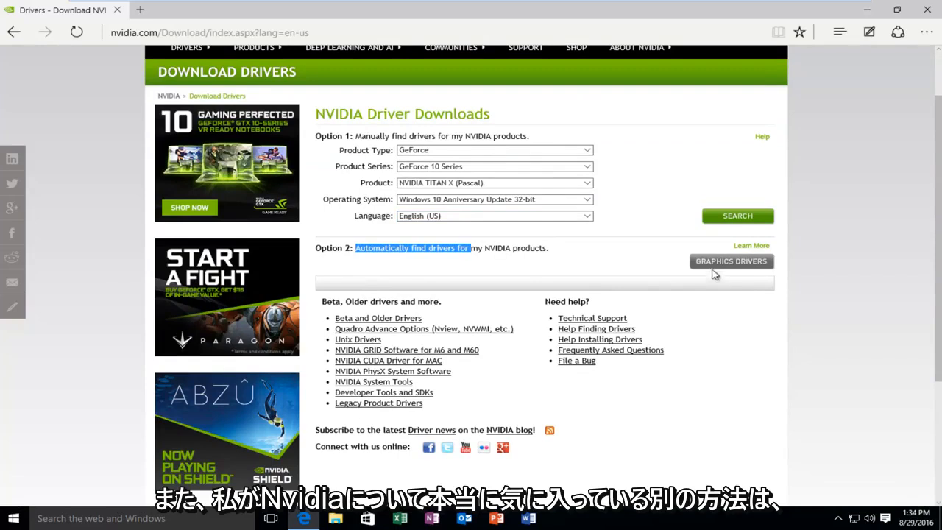
{"action": "mouse_move", "coordinate": [704, 267]}
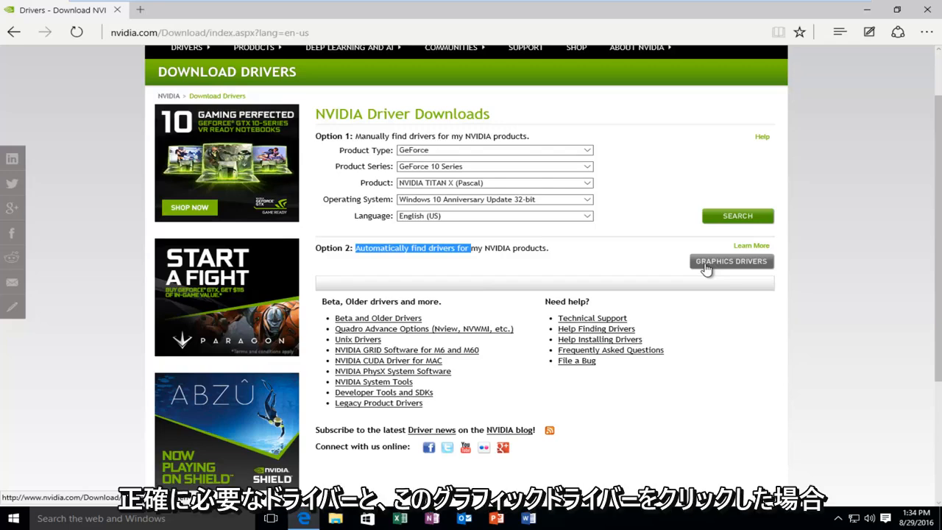
{"action": "mouse_move", "coordinate": [724, 262]}
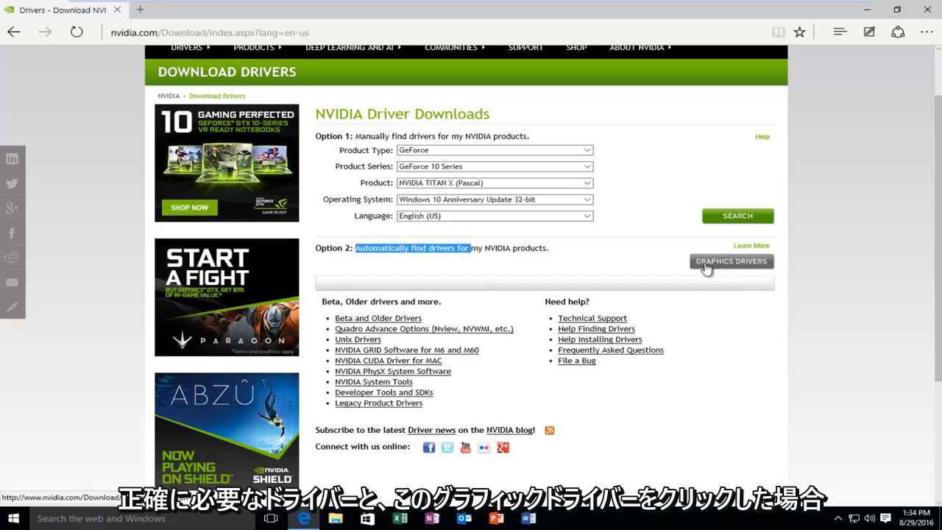
{"action": "mouse_move", "coordinate": [721, 267]}
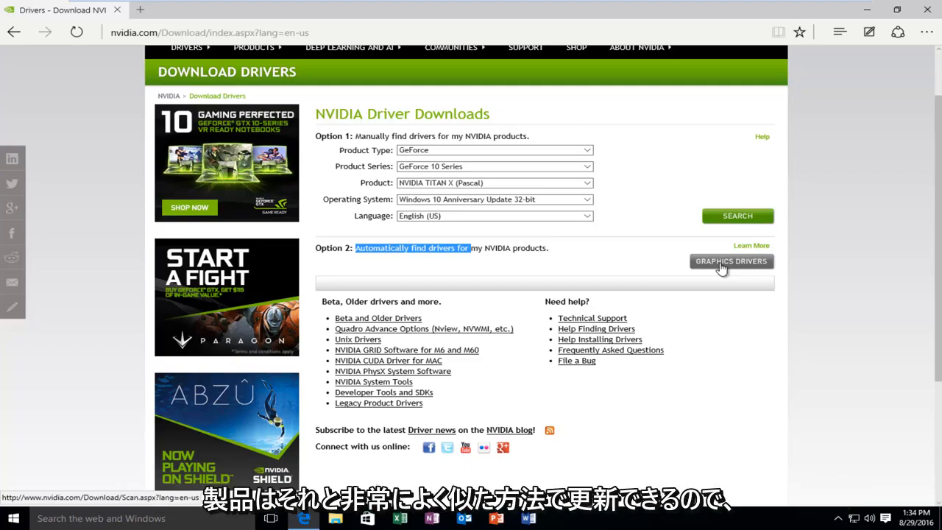
{"action": "scroll", "scroll_direction": "down", "scroll_amount": 3}
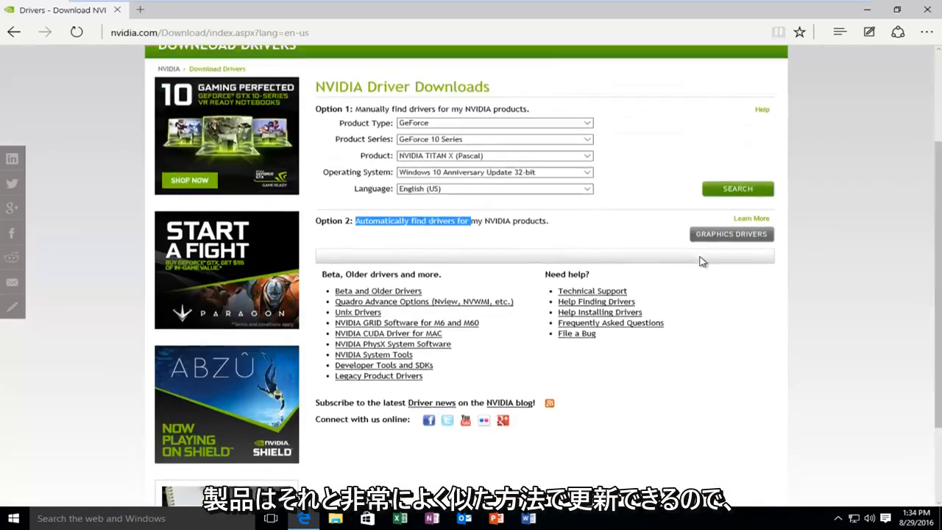
Go back to Google, search 'amd drivers', and open the Download Drivers - AMD.com result
{"action": "left_click", "coordinate": [13, 33]}
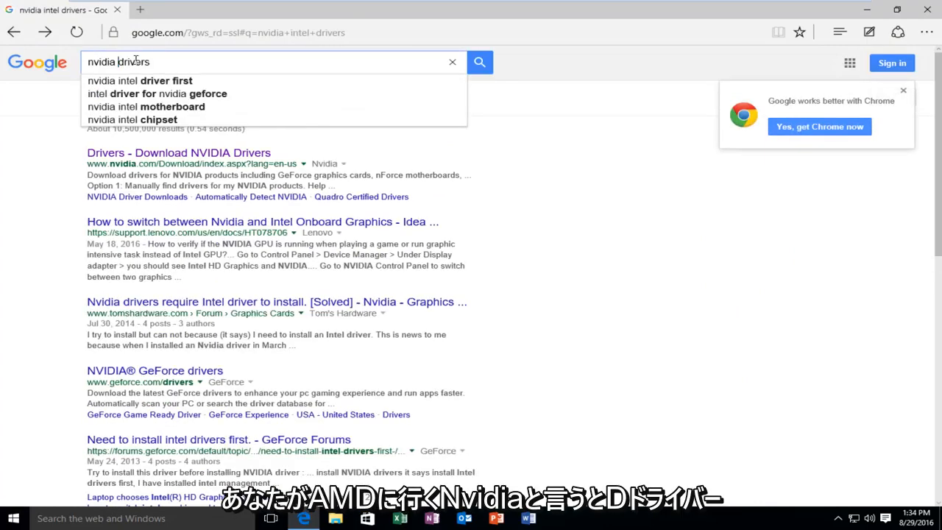
{"action": "type", "text": "amd drivers"}
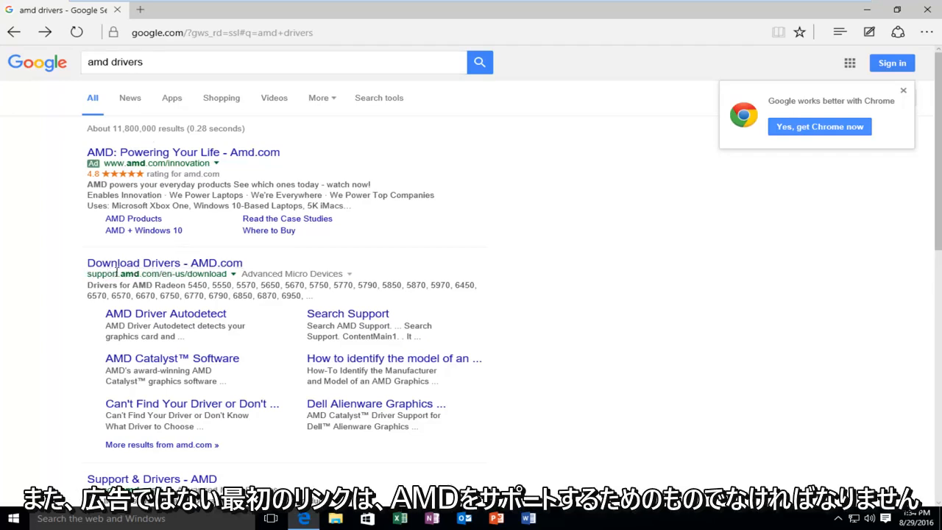
{"action": "mouse_move", "coordinate": [110, 284]}
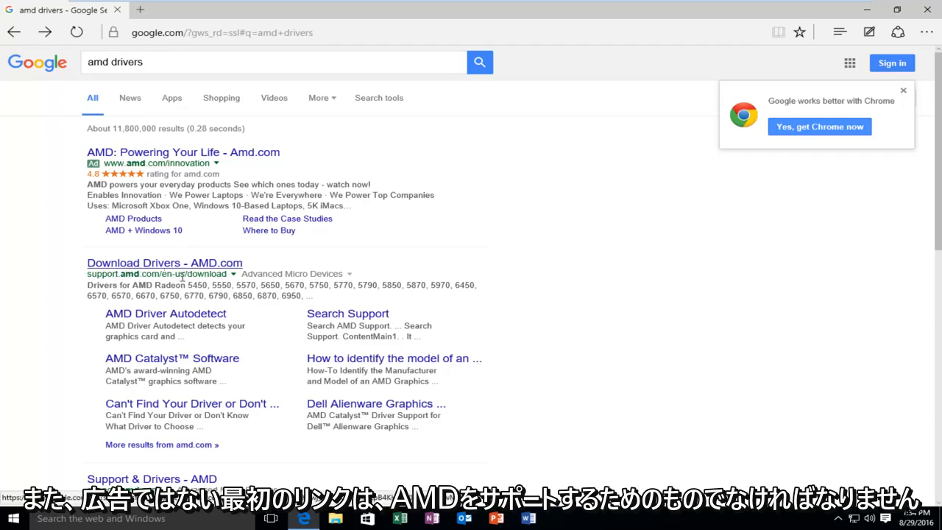
{"action": "left_click", "coordinate": [164, 262]}
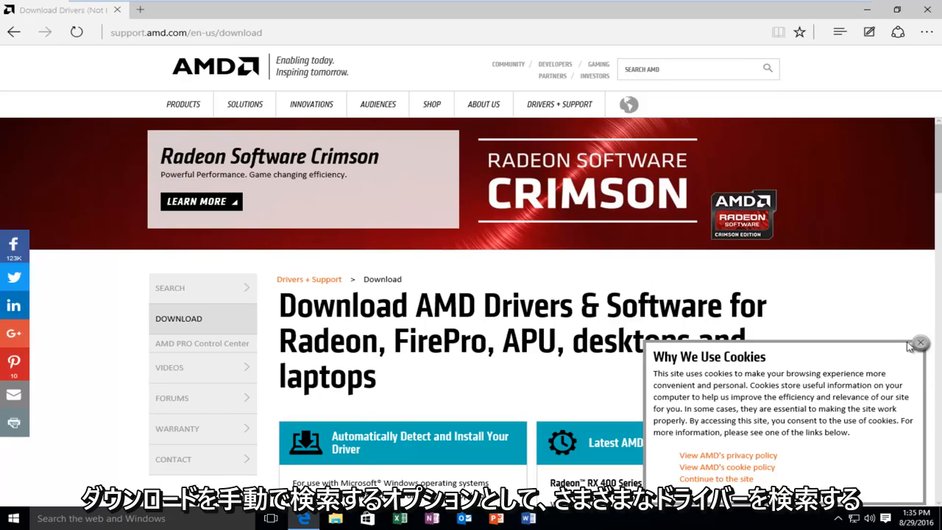
Dismiss AMD's cookie notice, scroll through its driver options, and go back to Google
{"action": "left_click", "coordinate": [918, 343]}
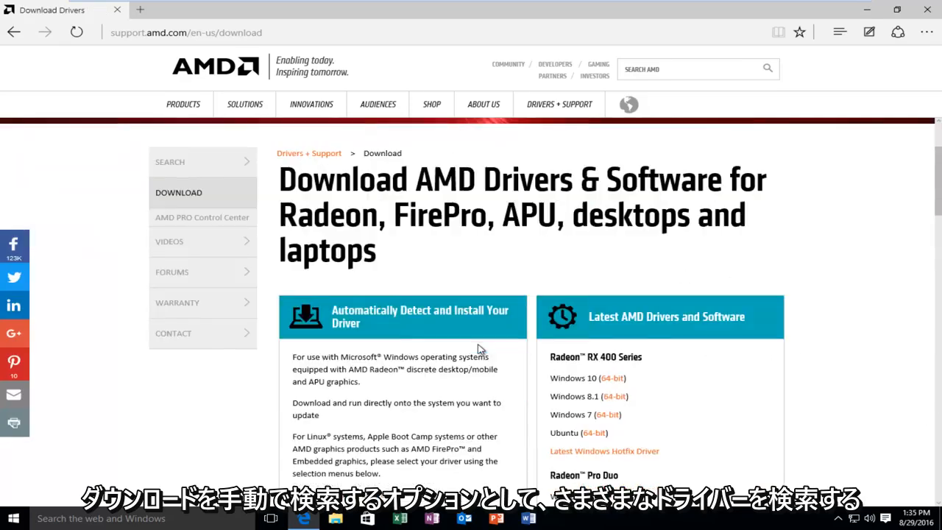
{"action": "scroll", "scroll_direction": "down", "scroll_amount": 3}
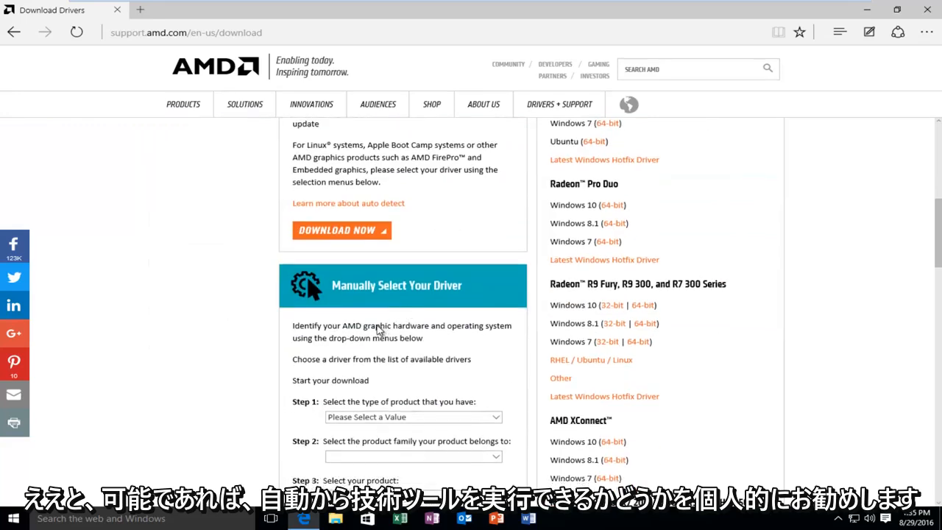
{"action": "scroll", "scroll_direction": "up", "scroll_amount": 3}
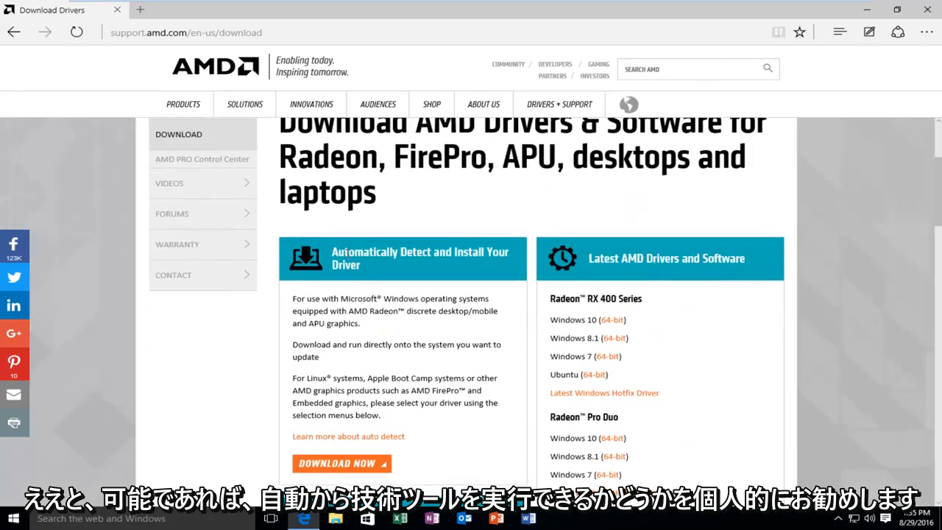
{"action": "double_click", "coordinate": [366, 251]}
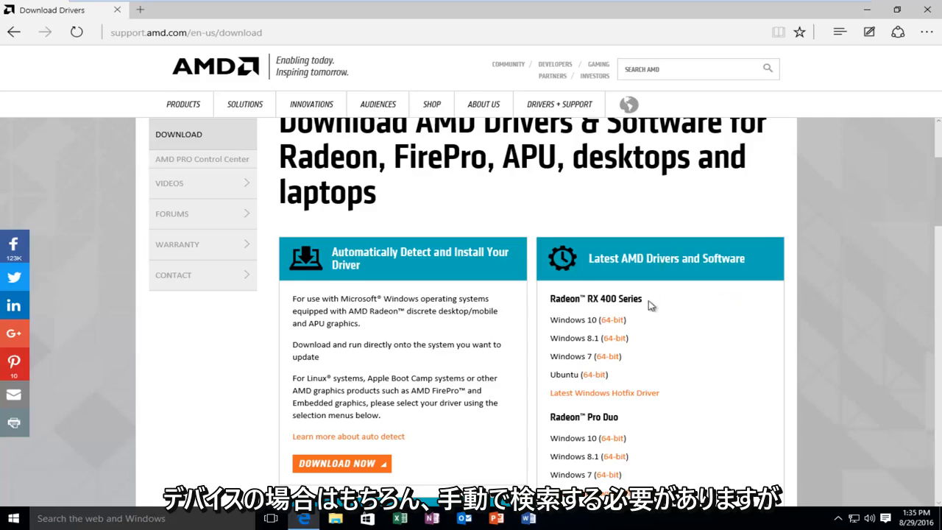
{"action": "scroll", "scroll_direction": "down", "scroll_amount": 3}
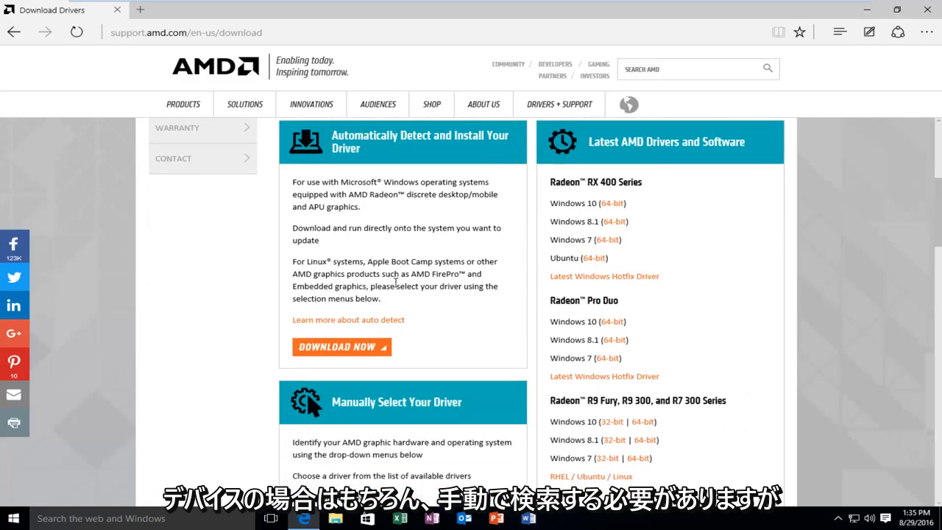
{"action": "scroll", "scroll_direction": "up", "scroll_amount": 3}
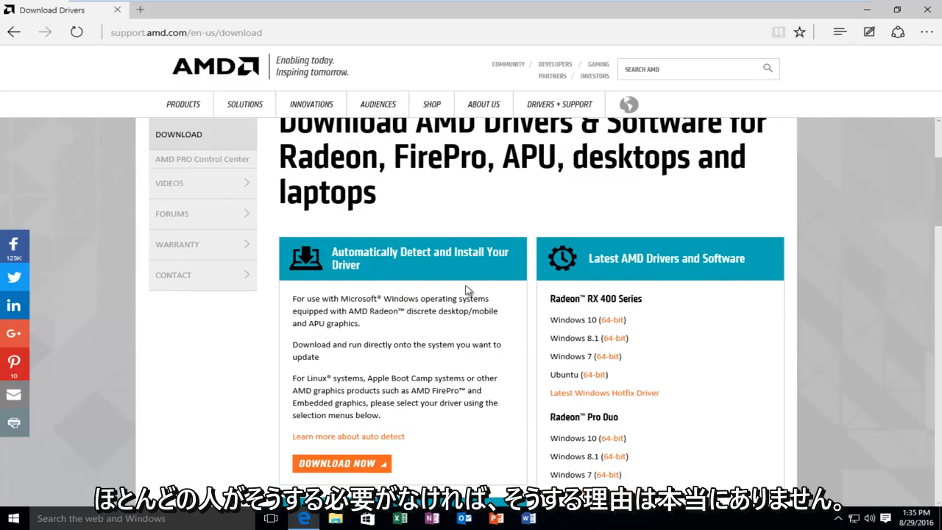
{"action": "mouse_move", "coordinate": [353, 265]}
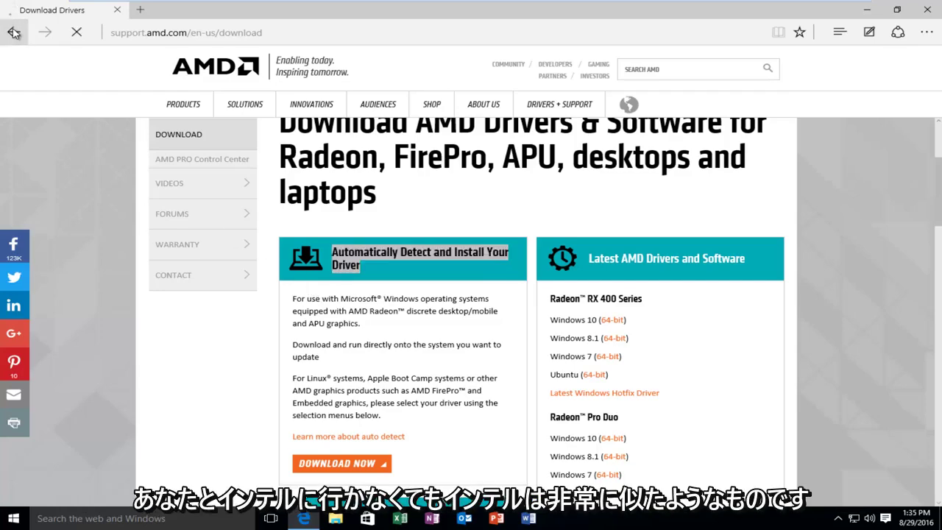
{"action": "left_click", "coordinate": [13, 33]}
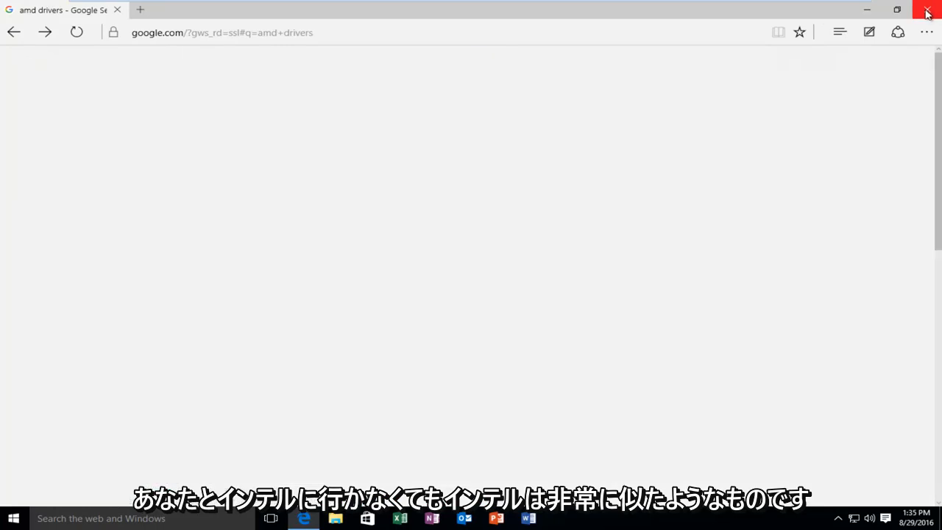
Close Edge and launch Device Manager from a Start menu 'device manager' search
{"action": "left_click", "coordinate": [928, 11]}
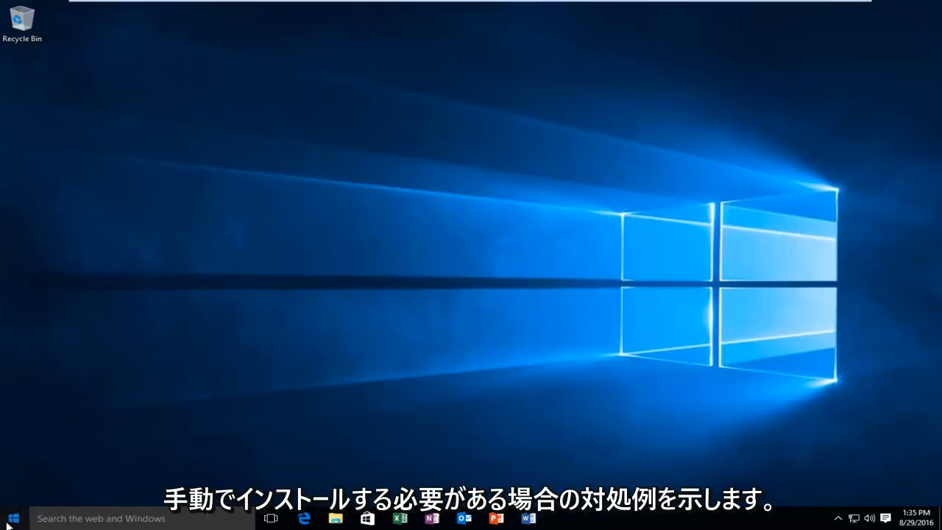
{"action": "left_click", "coordinate": [11, 518]}
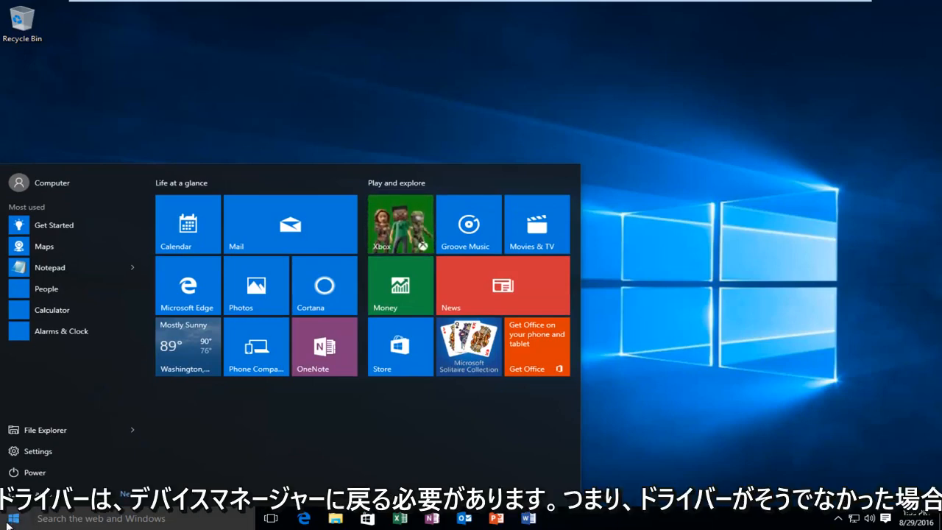
{"action": "left_click", "coordinate": [9, 516]}
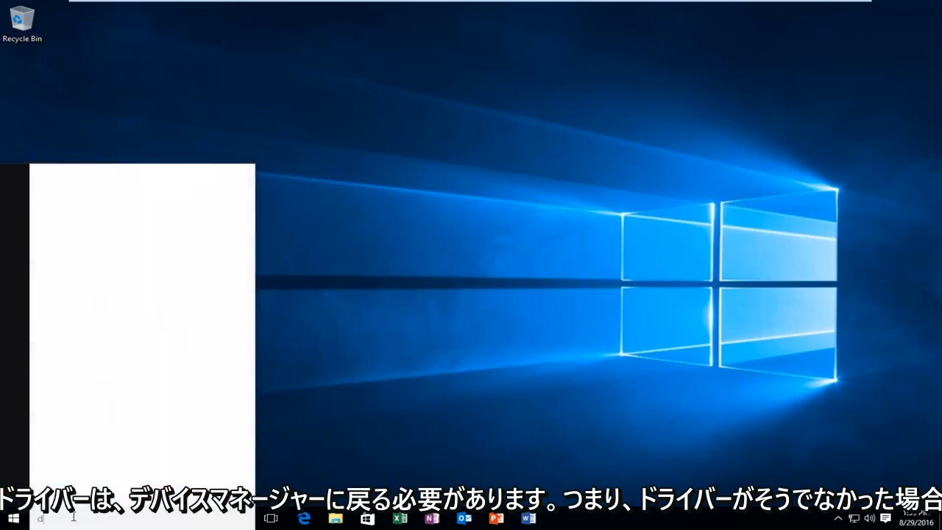
{"action": "type", "text": "device manager"}
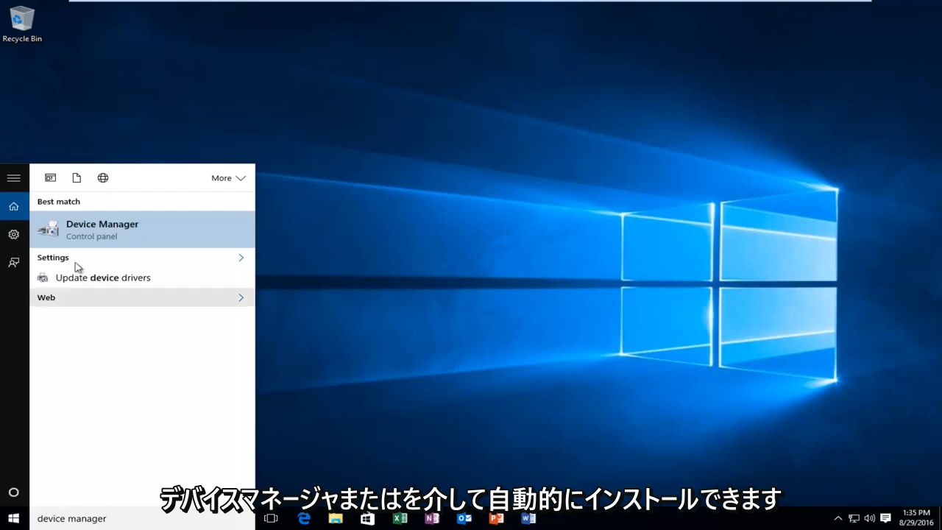
{"action": "mouse_move", "coordinate": [79, 235]}
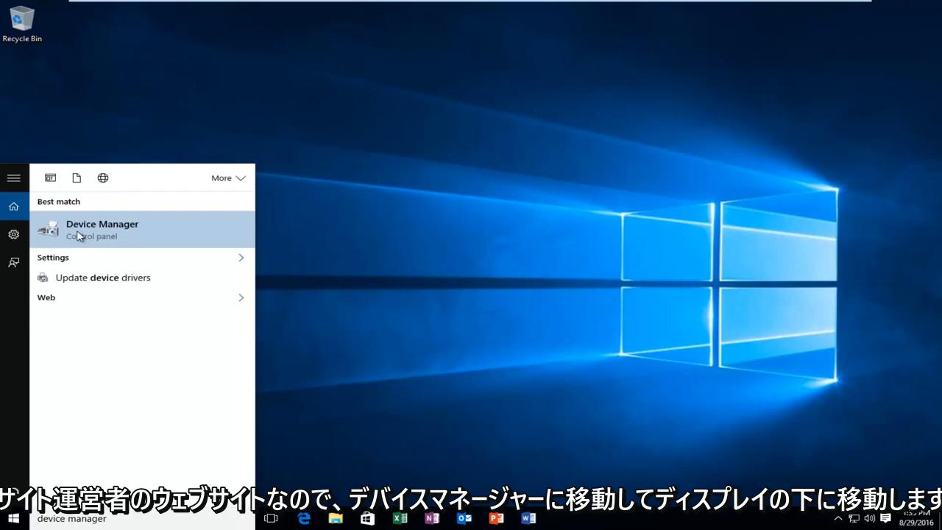
{"action": "left_click", "coordinate": [81, 234]}
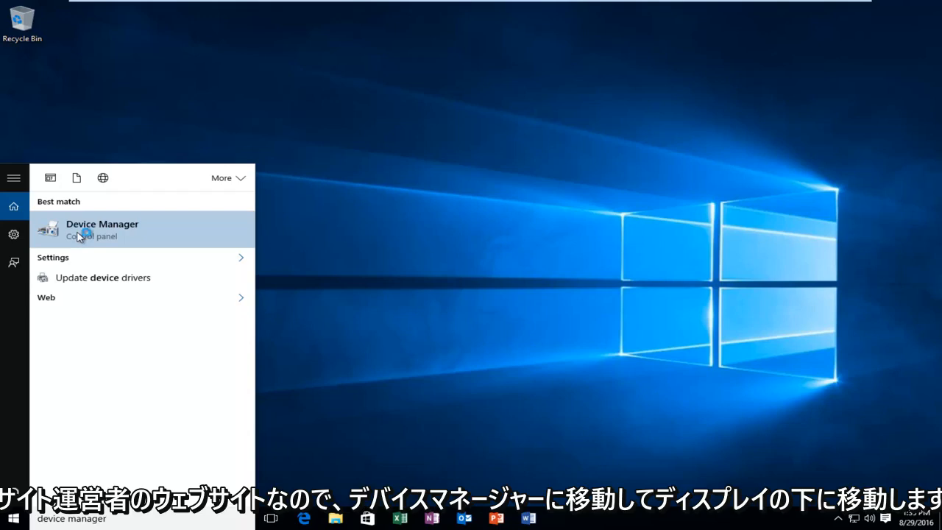
{"action": "left_click", "coordinate": [102, 229]}
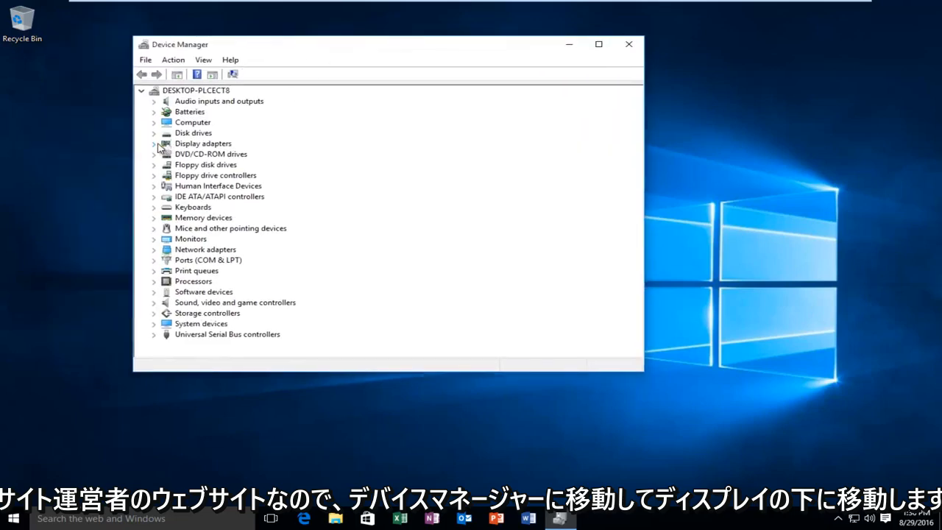
Expand Display adapters and right-click VMware SVGA 3D to show its action menu
{"action": "left_click", "coordinate": [154, 144]}
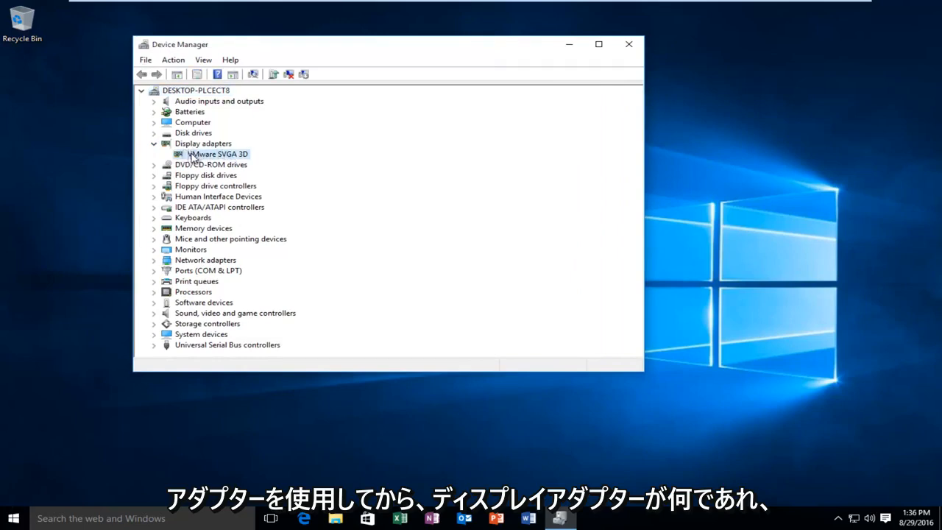
{"action": "right_click", "coordinate": [197, 153]}
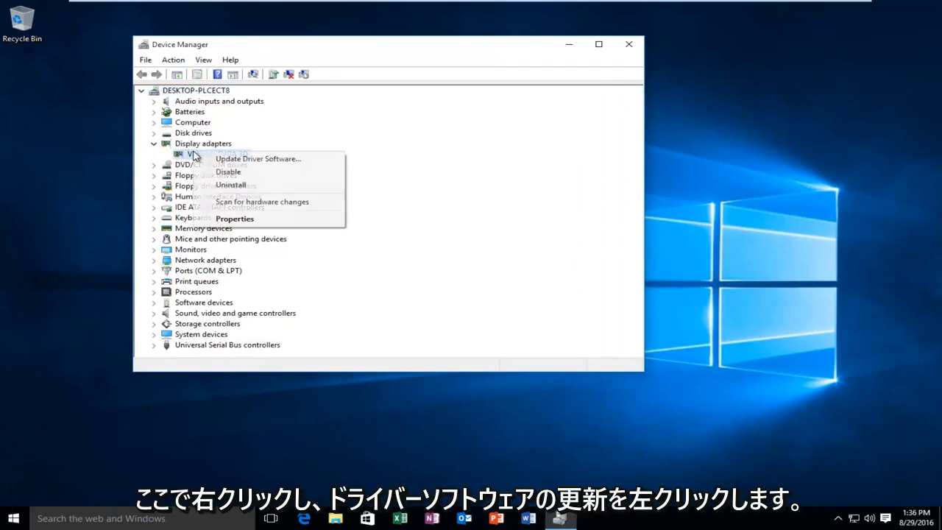
{"action": "mouse_move", "coordinate": [257, 158]}
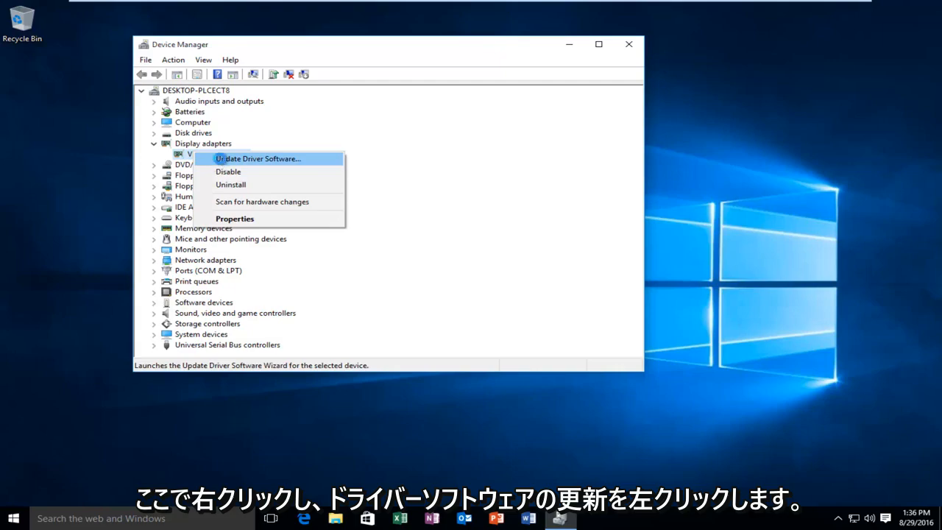
Launch the Update Driver Software wizard for the VMware SVGA 3D display adapter
{"action": "left_click", "coordinate": [259, 158]}
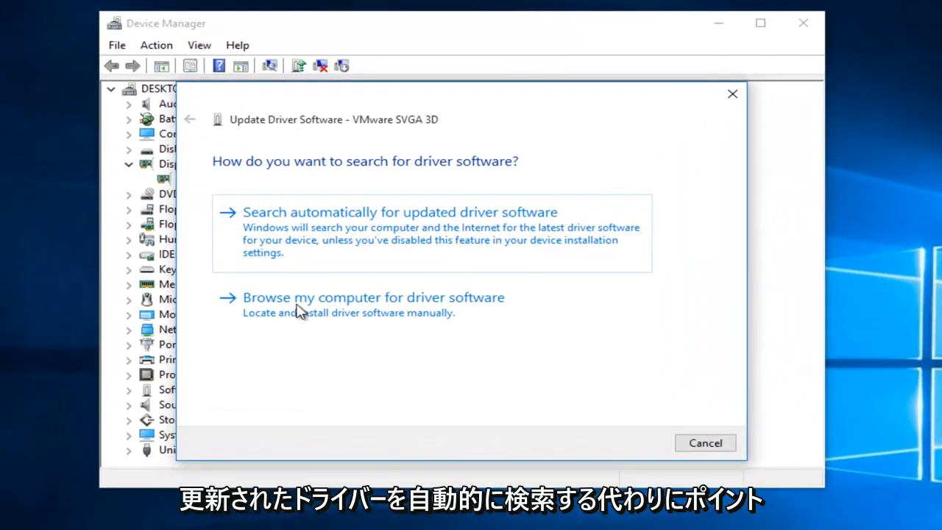
{"action": "mouse_move", "coordinate": [331, 224]}
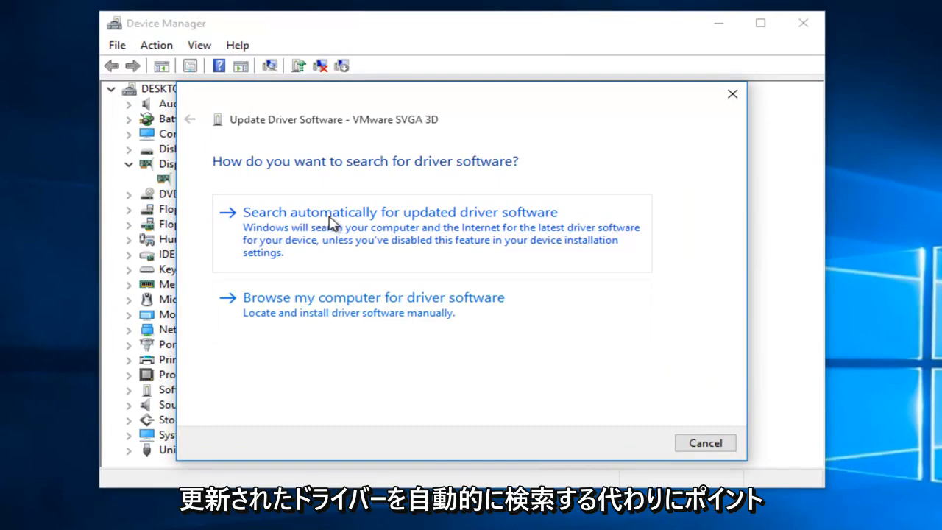
{"action": "mouse_move", "coordinate": [549, 230]}
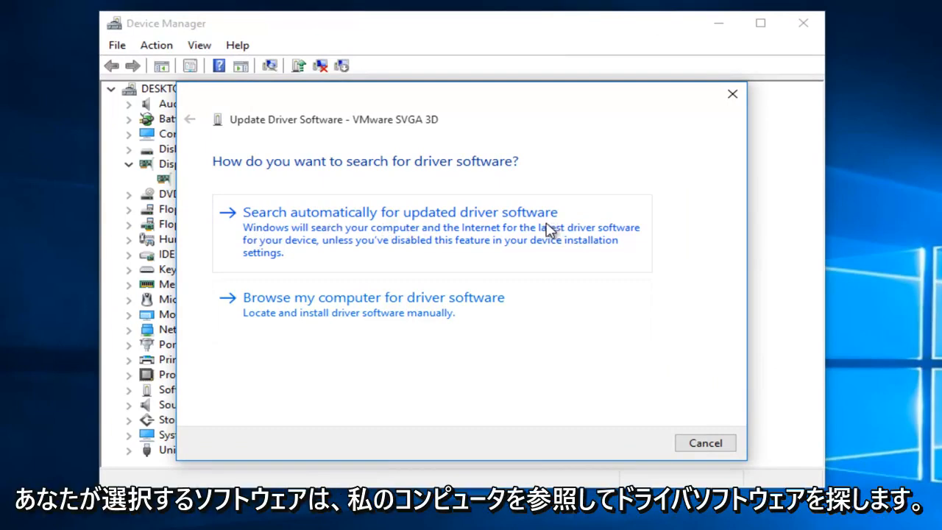
{"action": "mouse_move", "coordinate": [439, 296]}
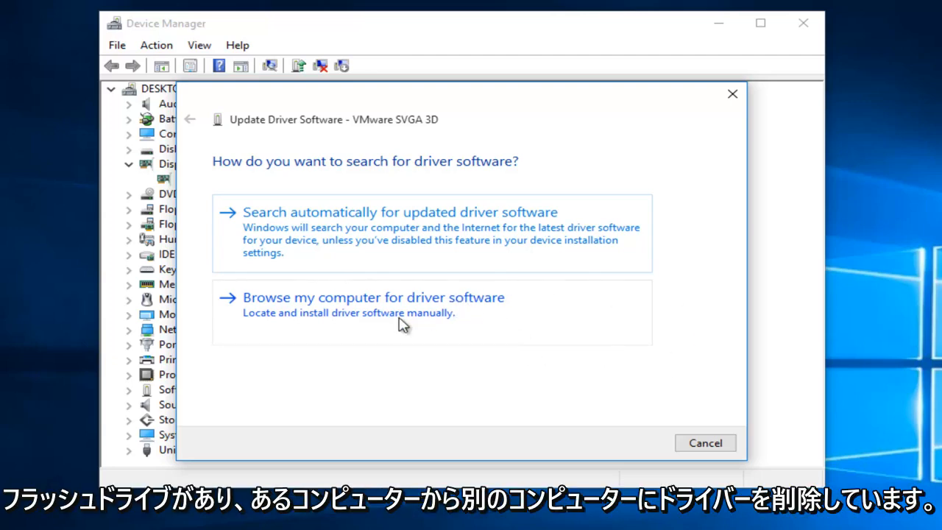
{"action": "mouse_move", "coordinate": [521, 358]}
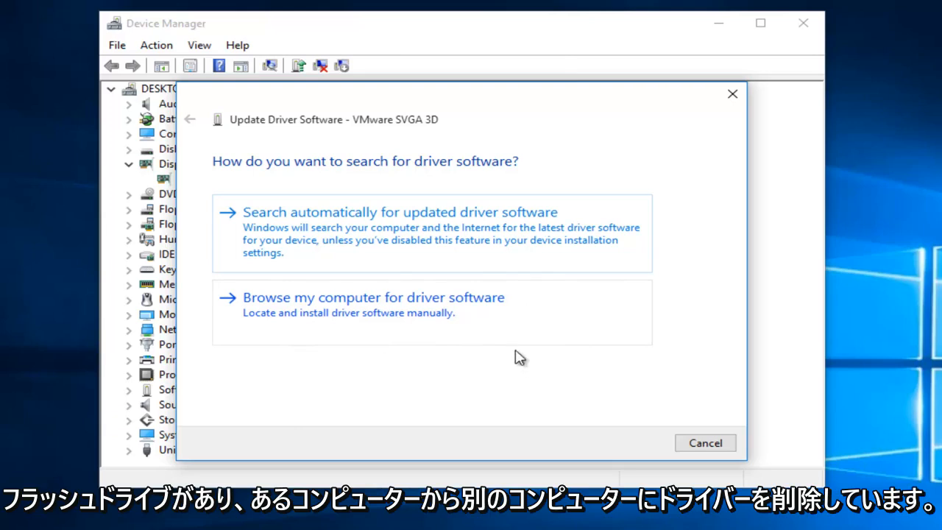
{"action": "mouse_move", "coordinate": [325, 300]}
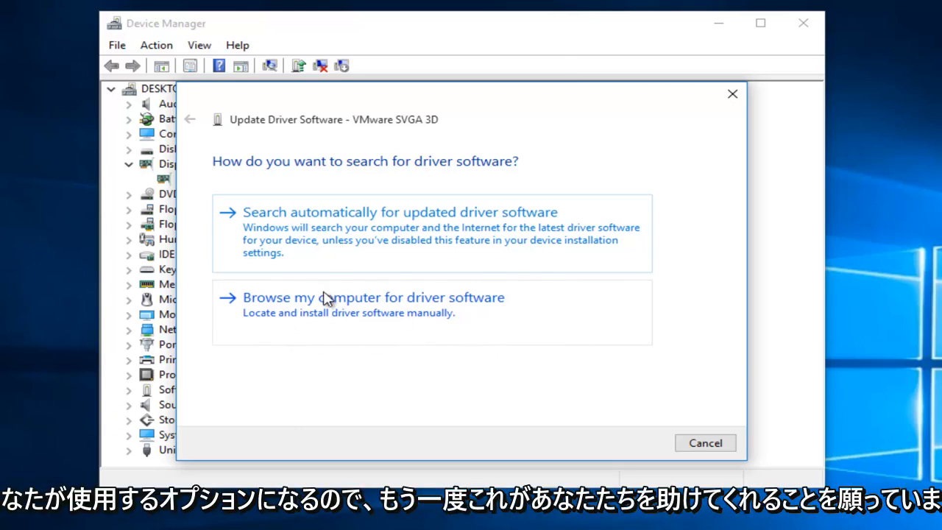
{"action": "mouse_move", "coordinate": [455, 270]}
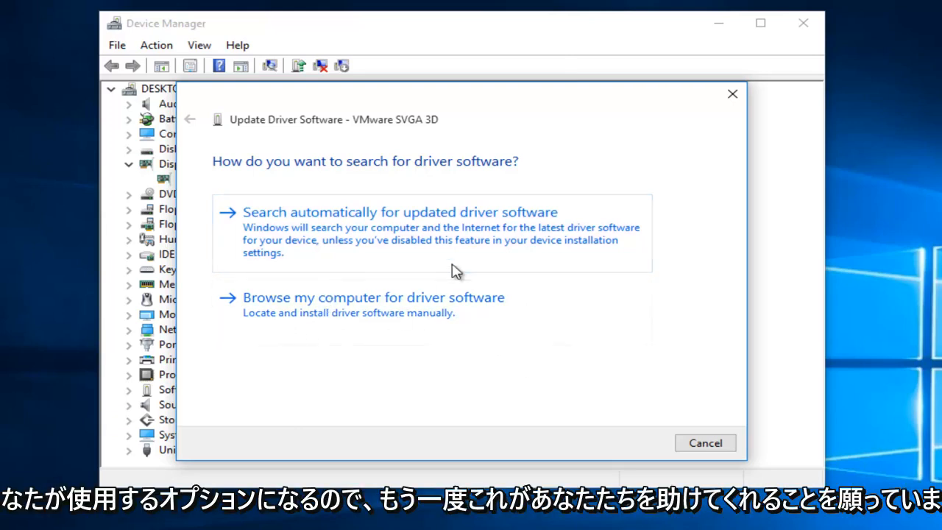
{"action": "mouse_move", "coordinate": [493, 267]}
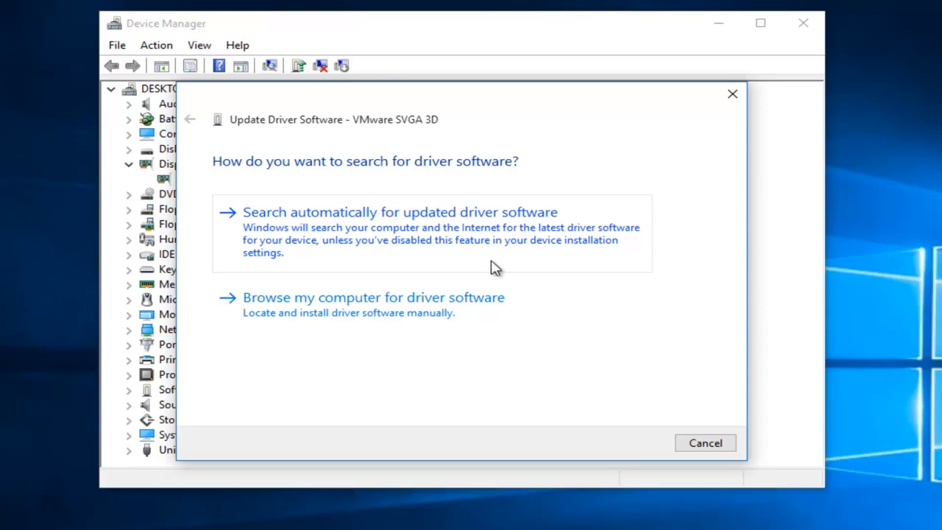